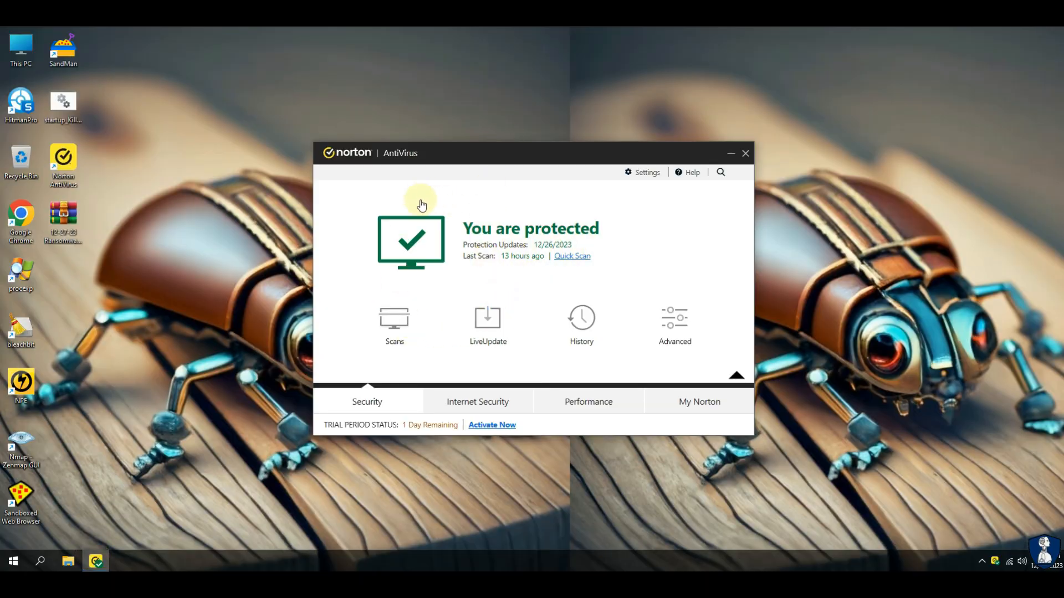
Review the scan types without scanning, then start LiveUpdate to check for new protection updates
click(395, 322)
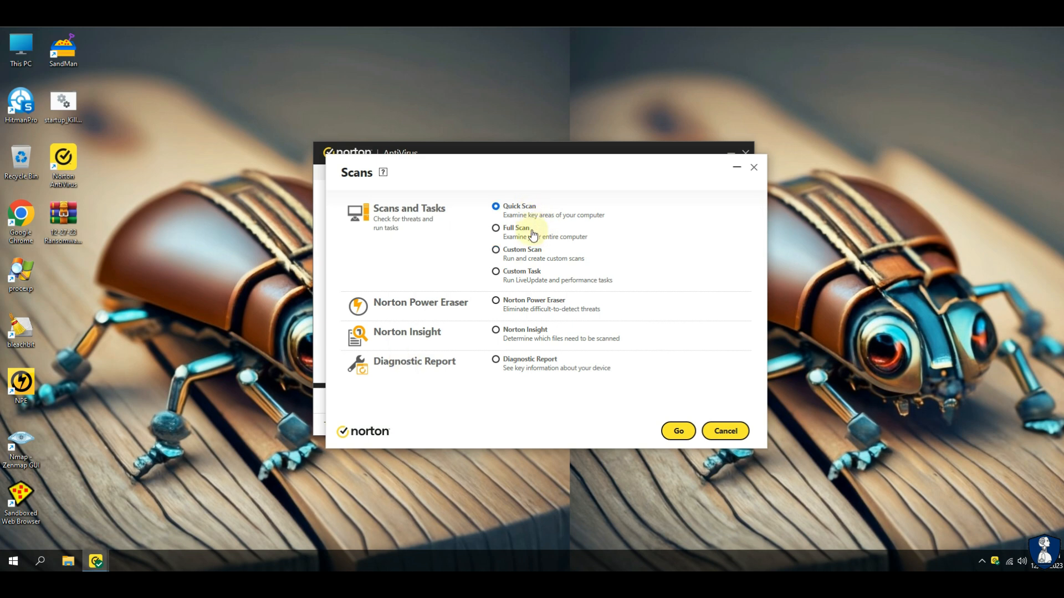
click(495, 331)
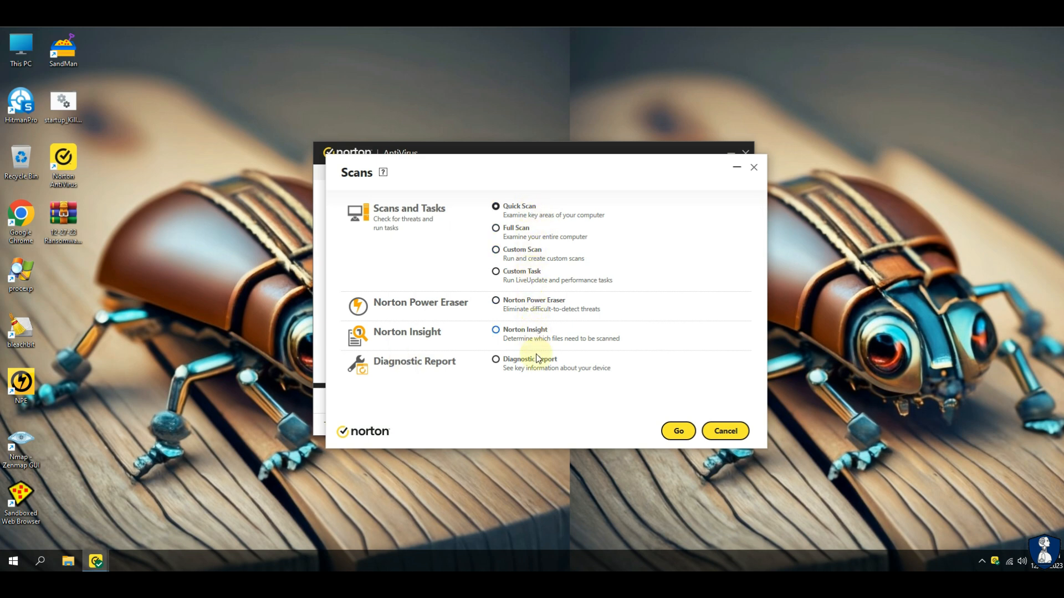
click(676, 431)
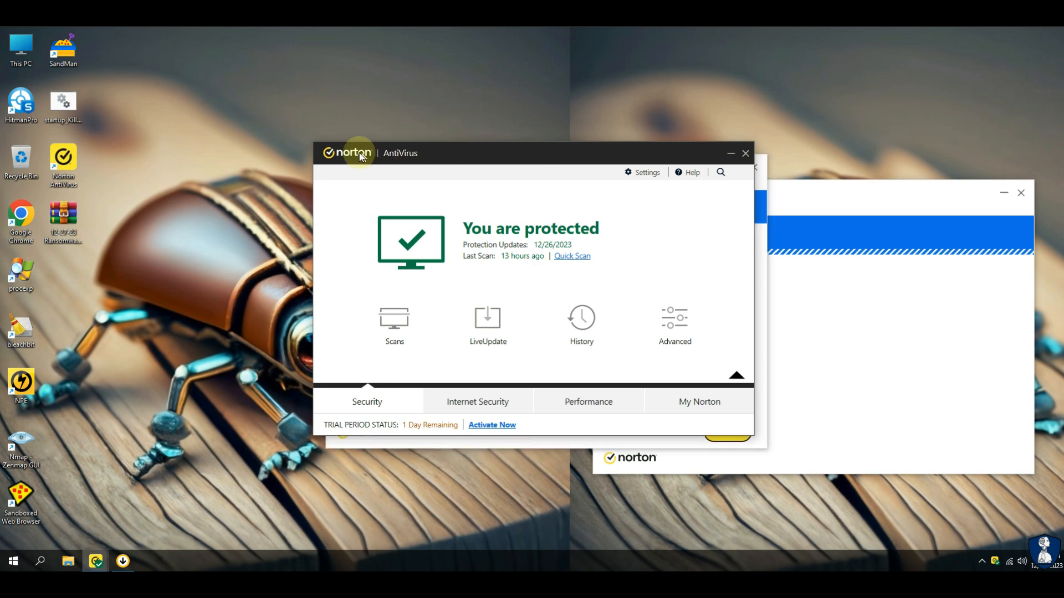
click(487, 325)
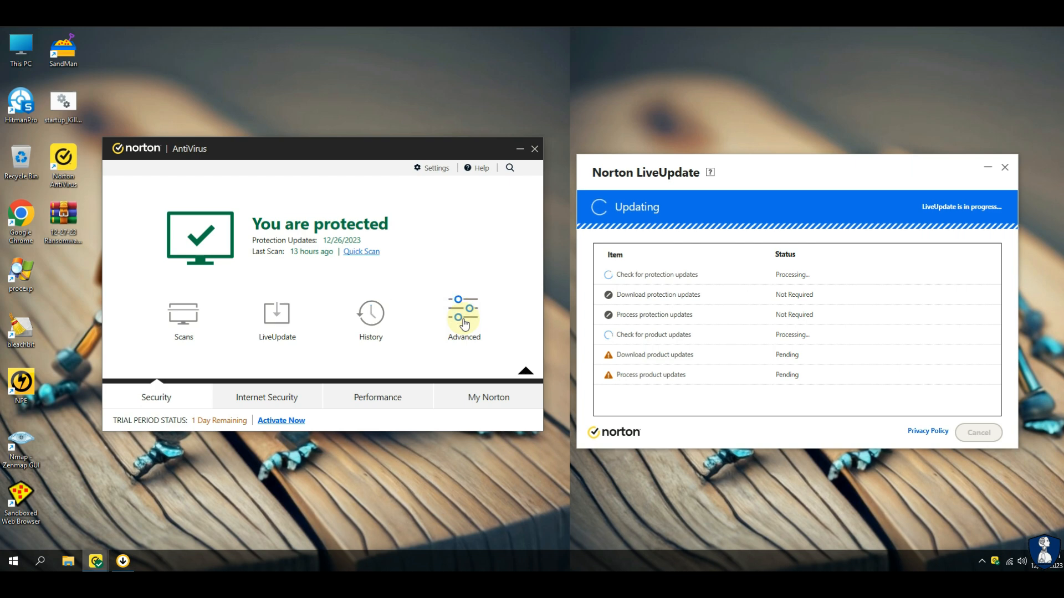
Check every protection toggle in the Advanced overview, dismiss My Norton and close the Norton windows
click(463, 319)
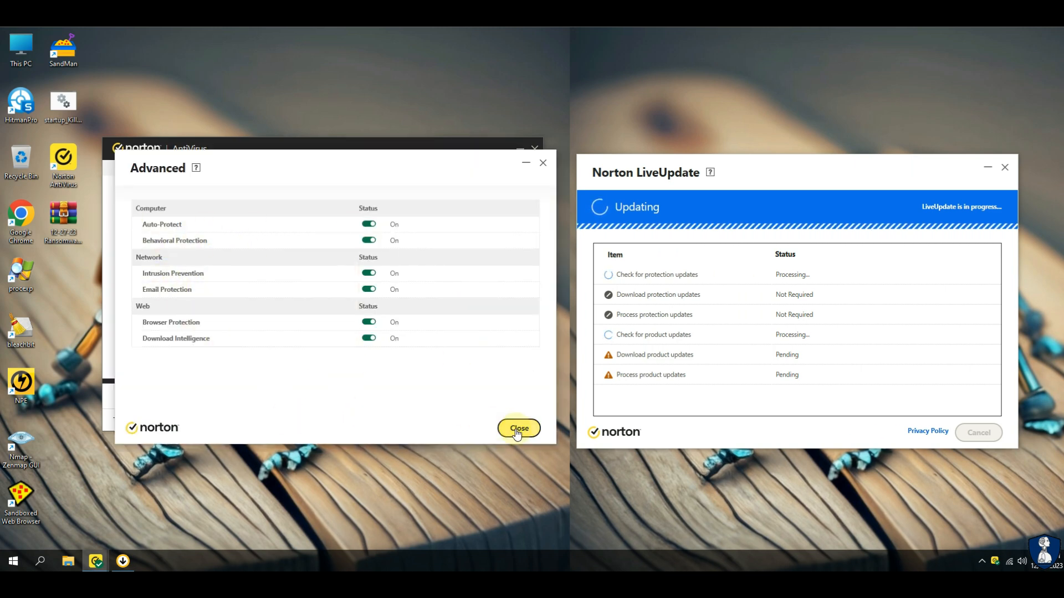
click(519, 428)
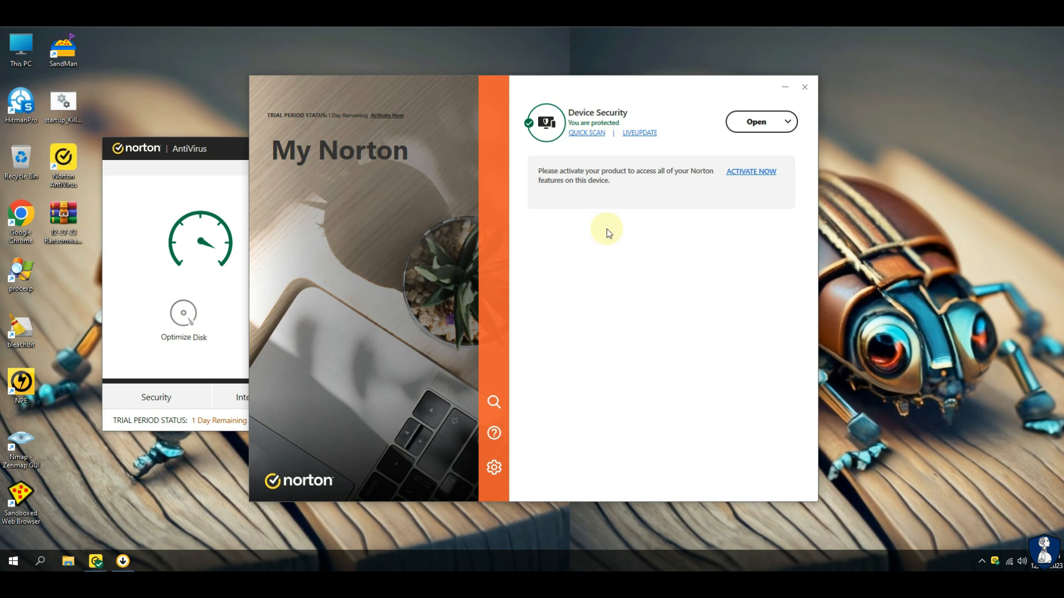
click(760, 122)
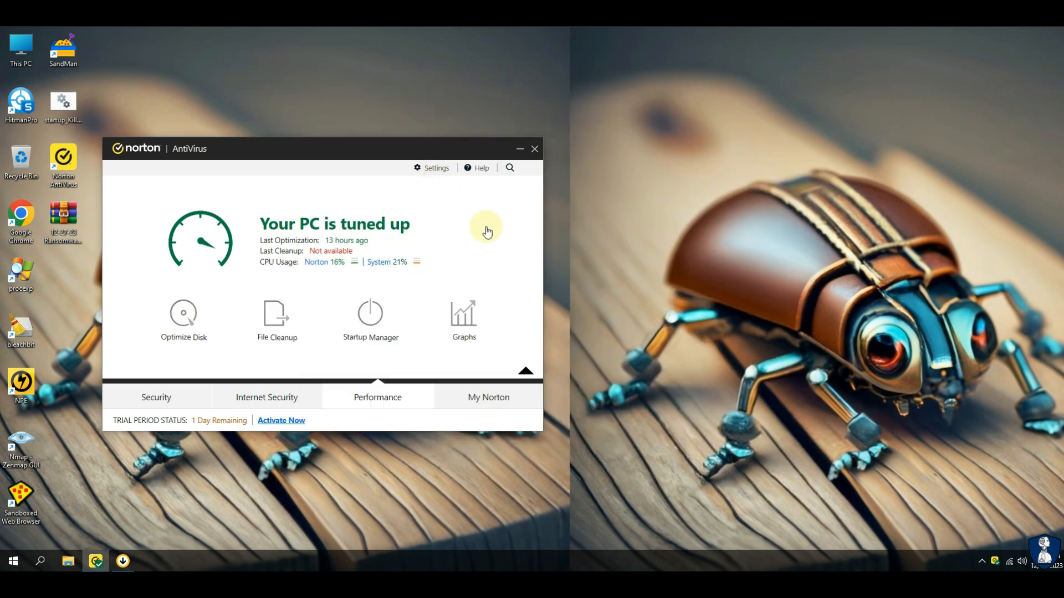
click(437, 168)
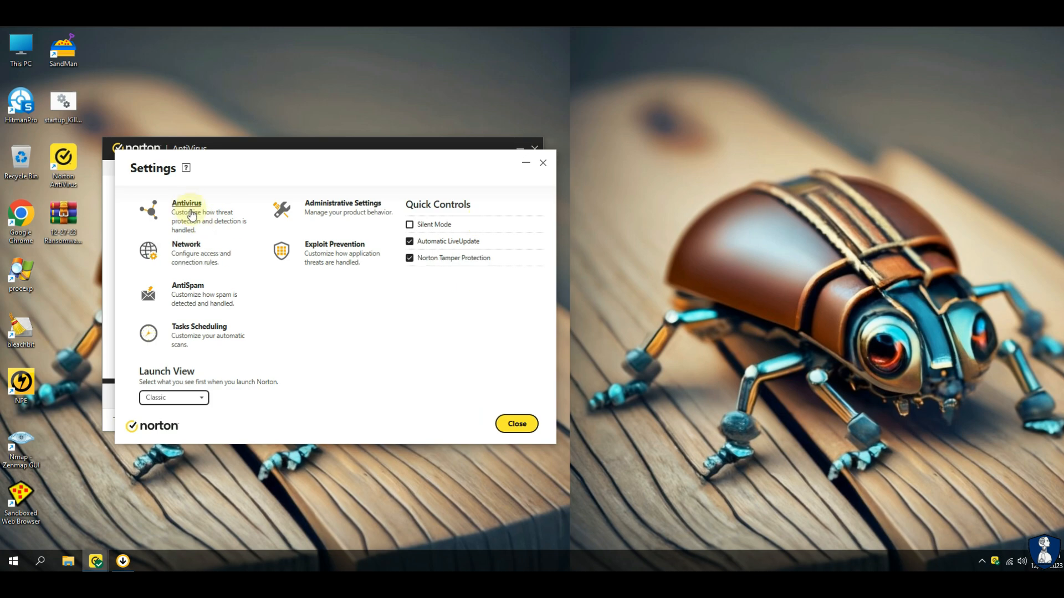
click(515, 423)
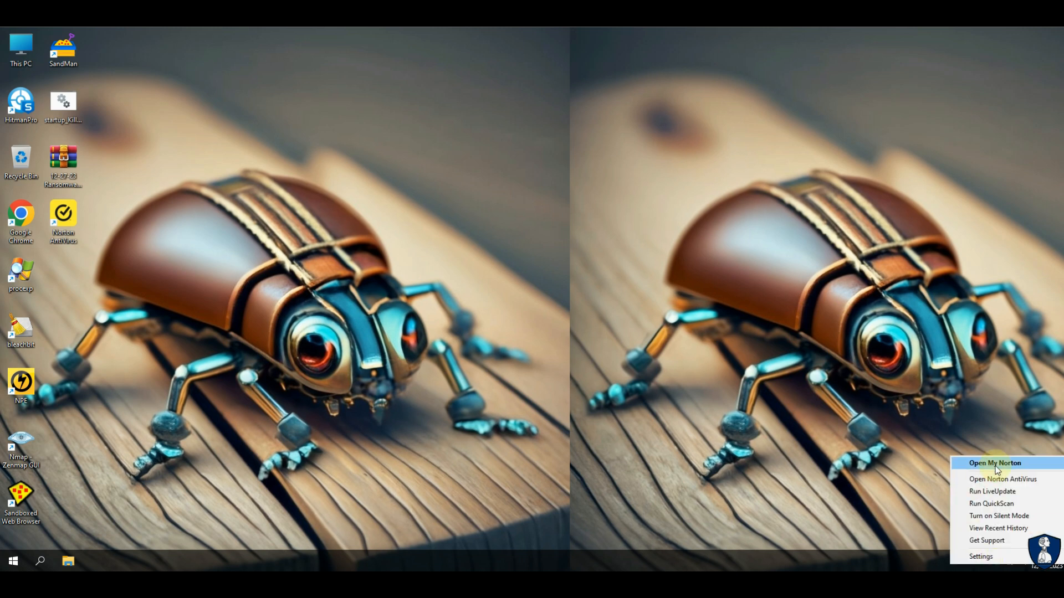
Reopen Norton from the tray and review the Antivirus settings' Scans and Risks options
click(994, 463)
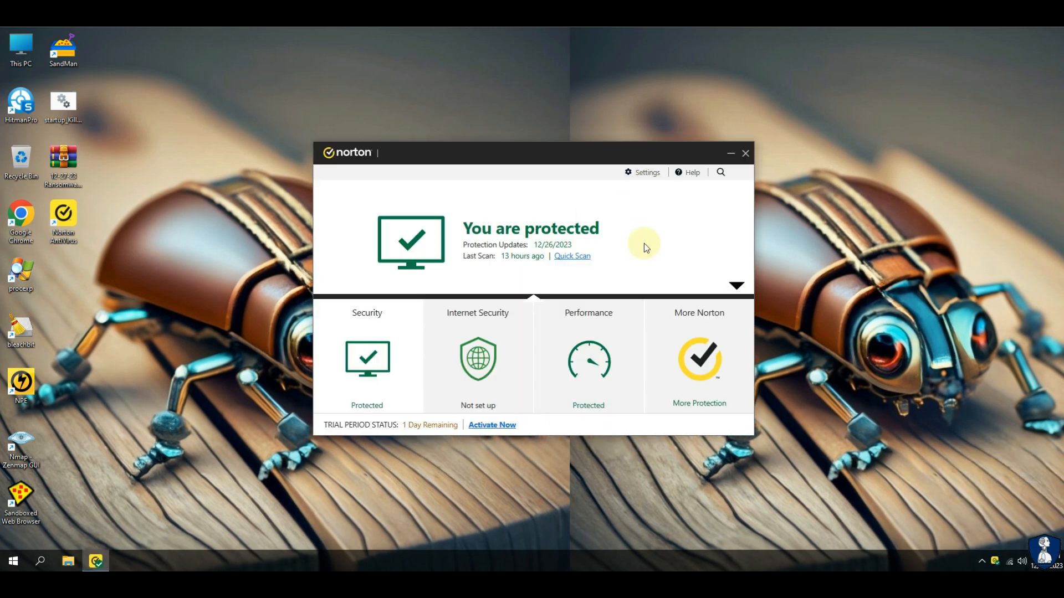
click(639, 173)
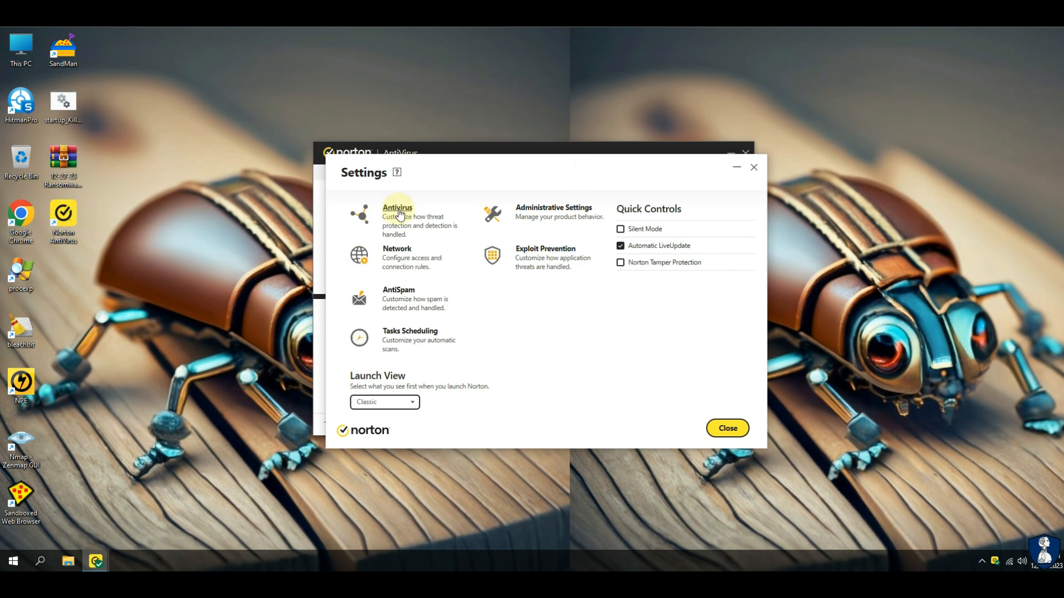
click(397, 214)
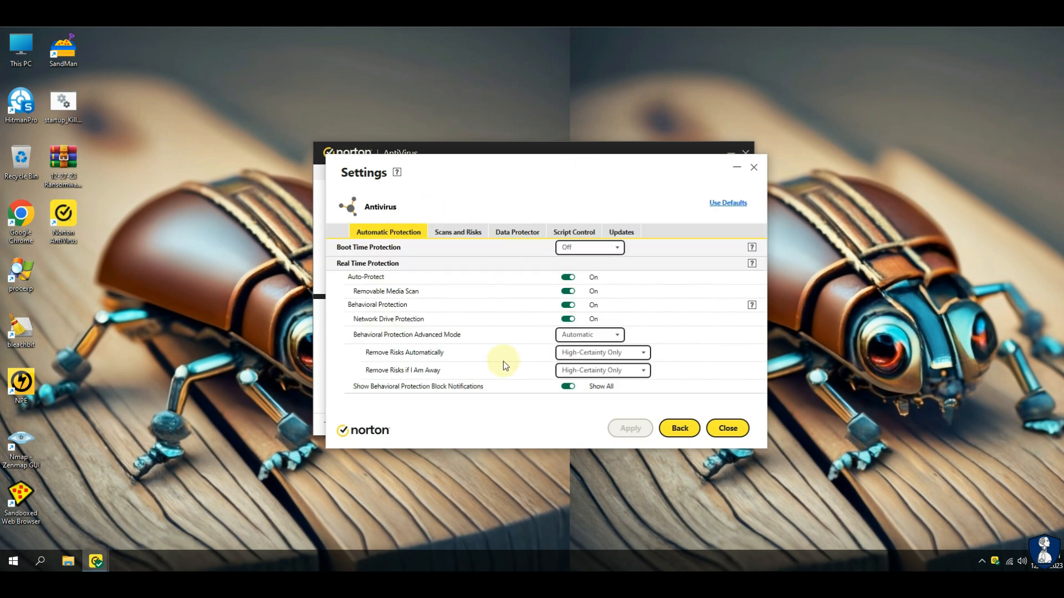
click(458, 234)
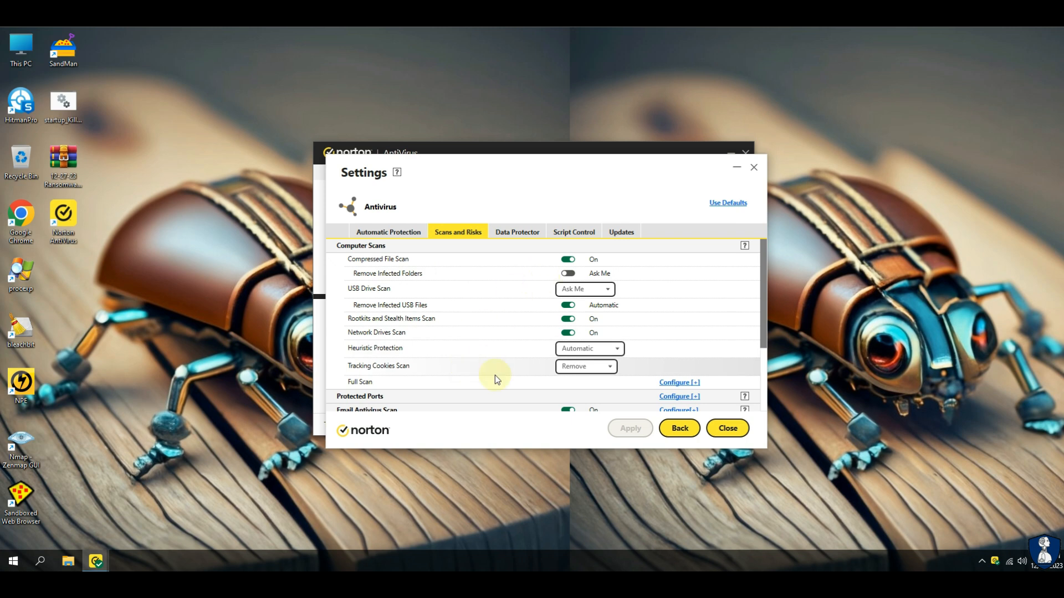
scroll(down, 3)
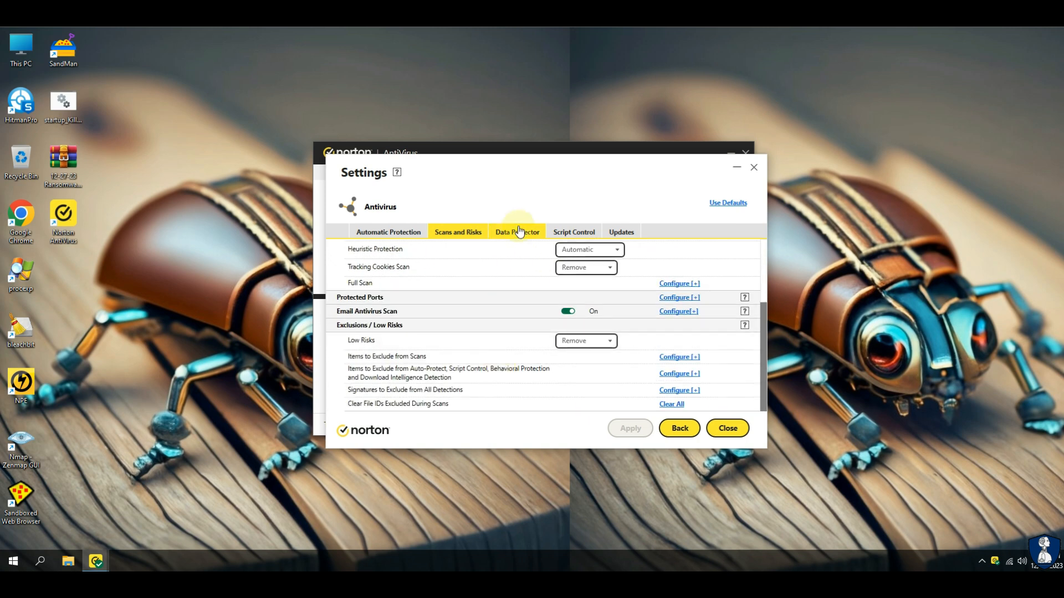
Review the Data Protector options and Protected Folders list, then return to the main window
click(517, 232)
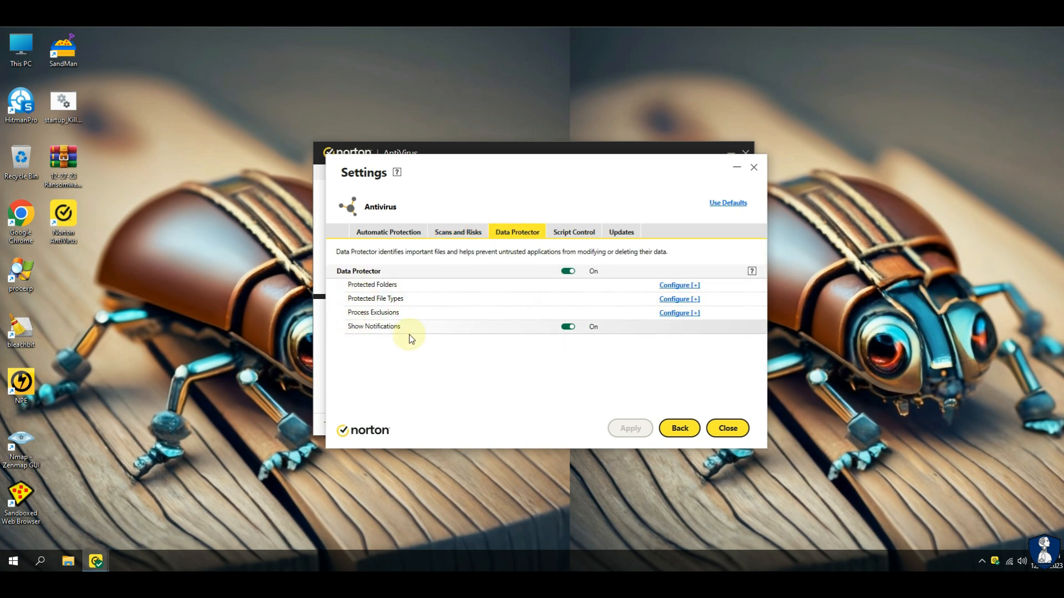
click(678, 284)
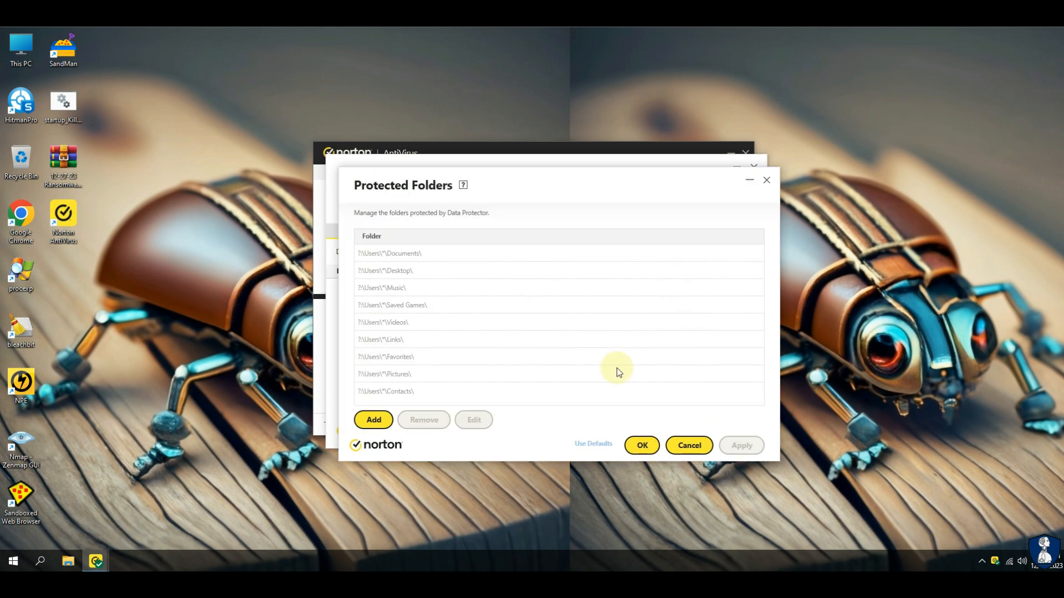
click(688, 445)
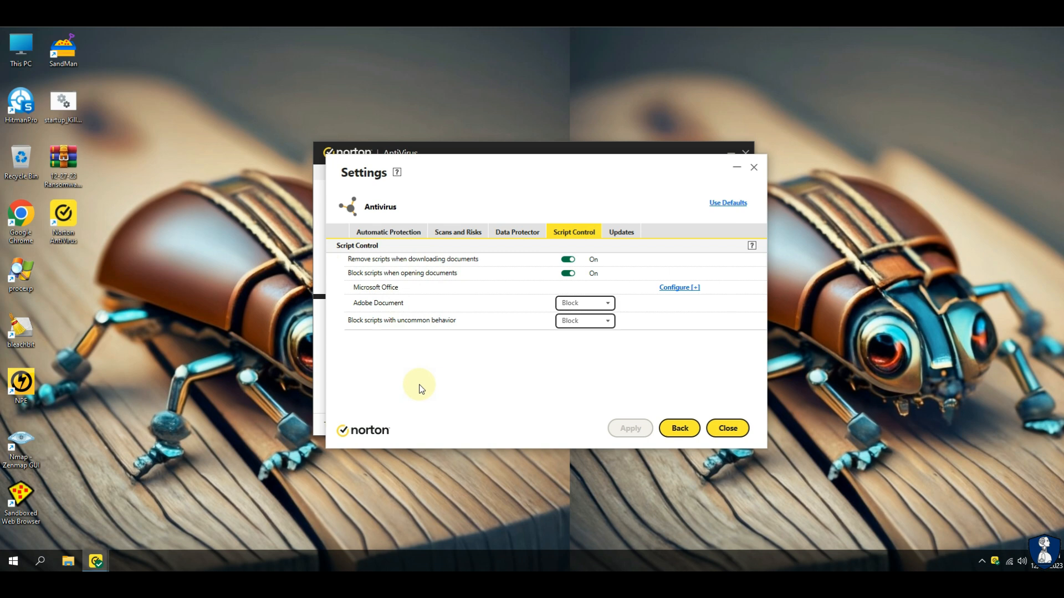
click(620, 234)
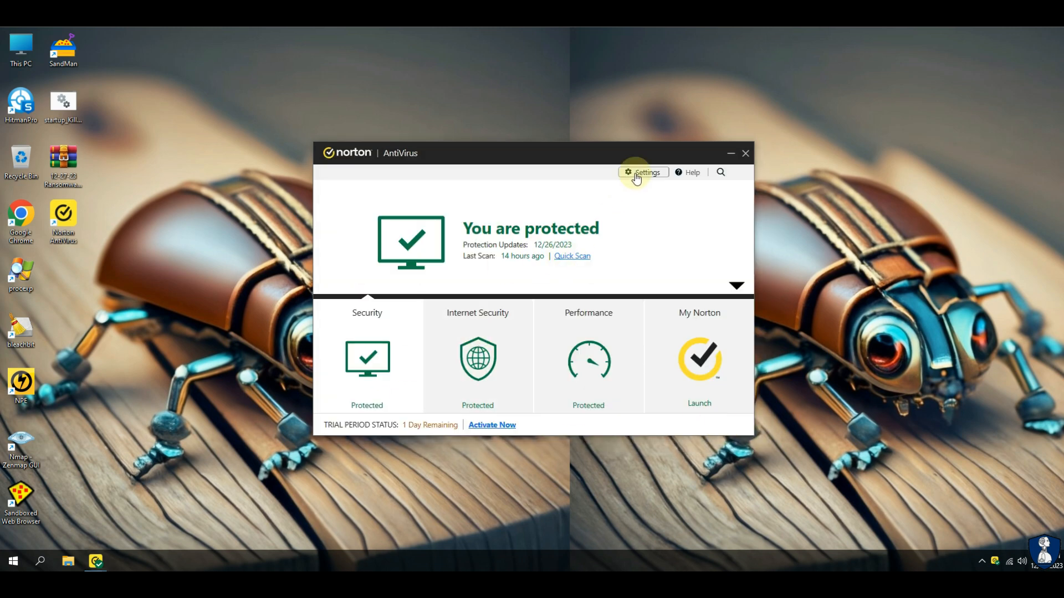
Review the intrusion and browser protection, AntiSpam and task scheduling settings pages
click(643, 171)
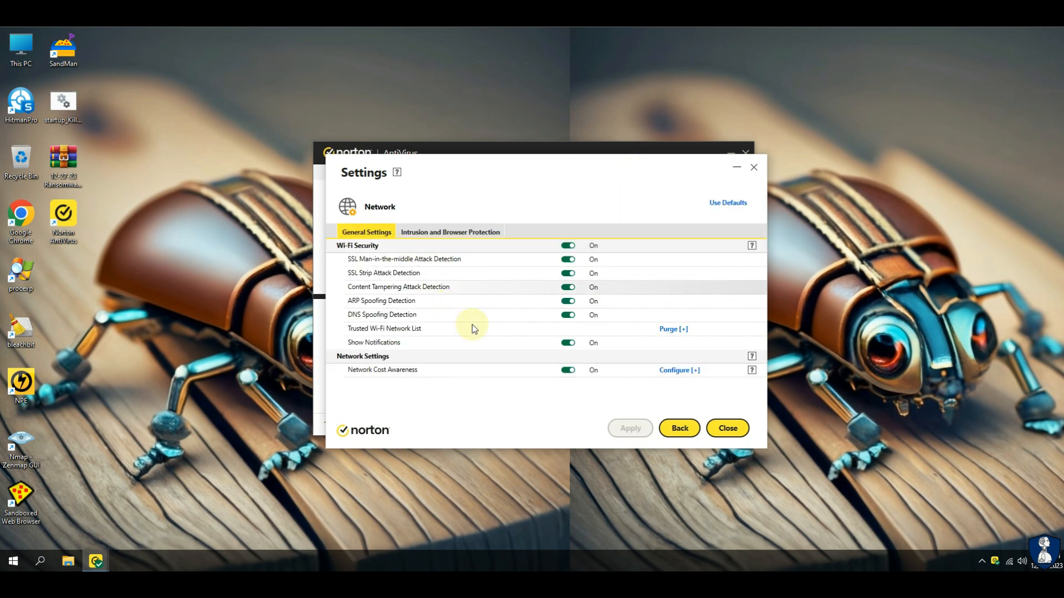
click(450, 232)
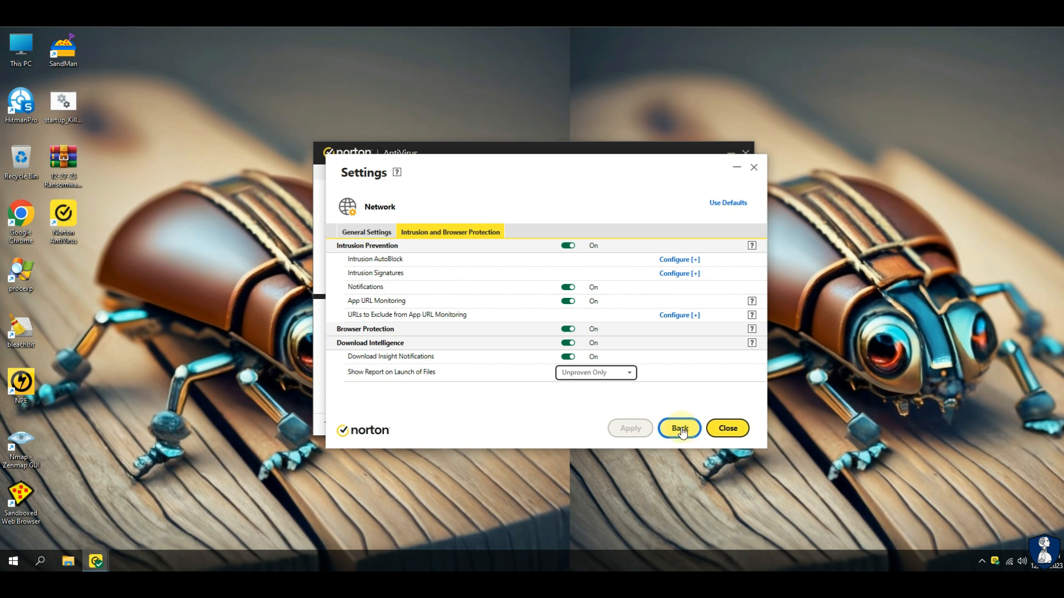
click(678, 428)
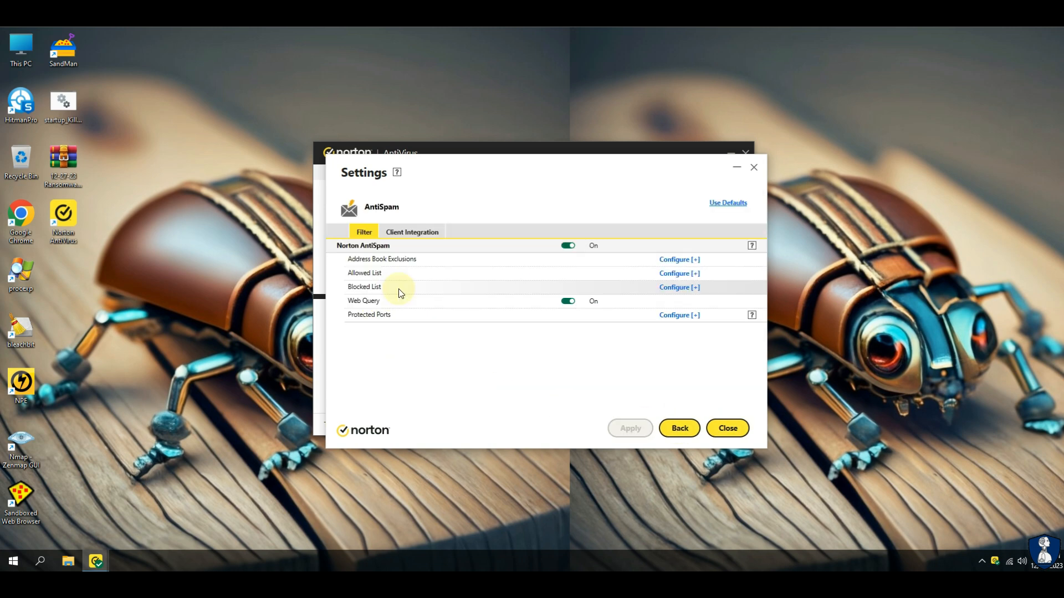
click(412, 232)
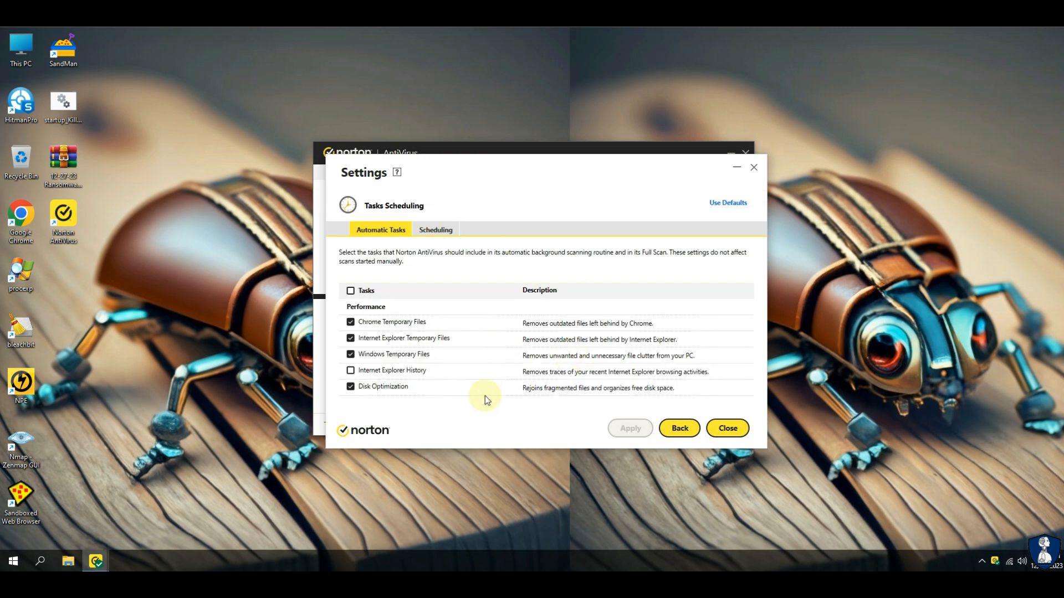
click(435, 231)
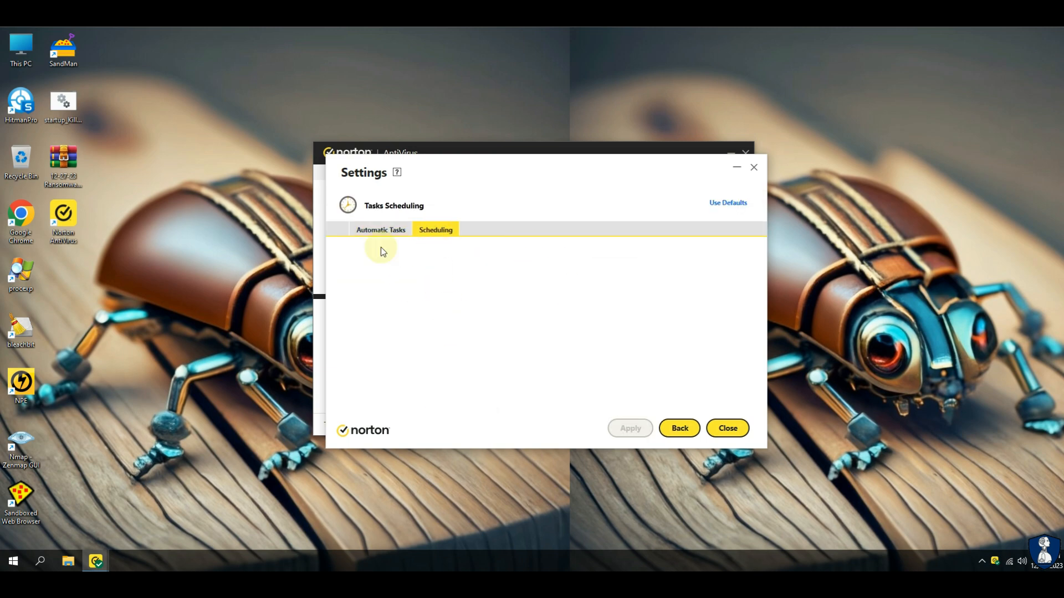
click(678, 428)
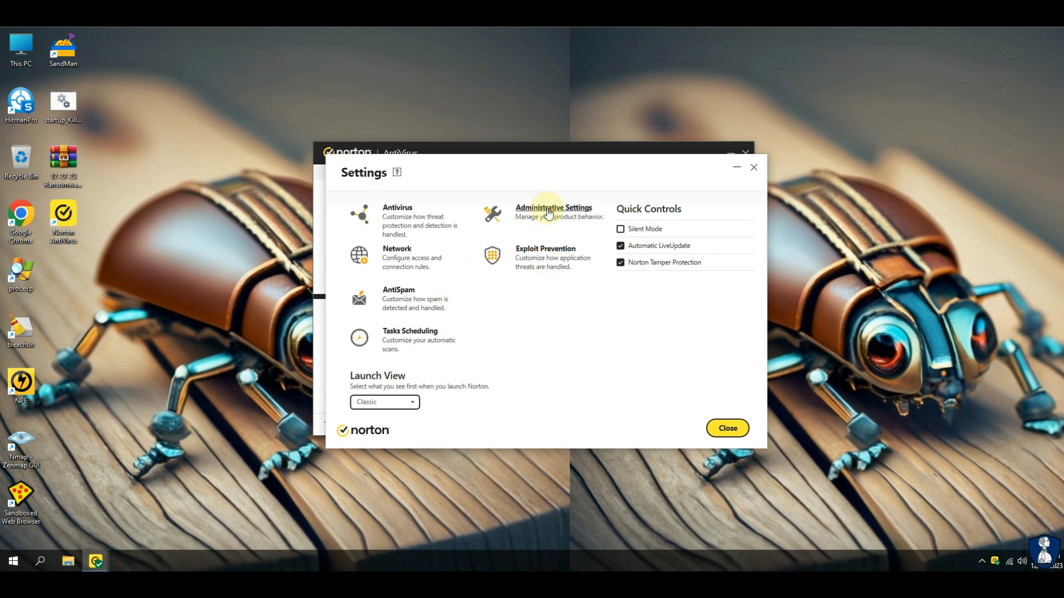
Scroll through the Administrative Settings and return to the protected home screen
click(553, 208)
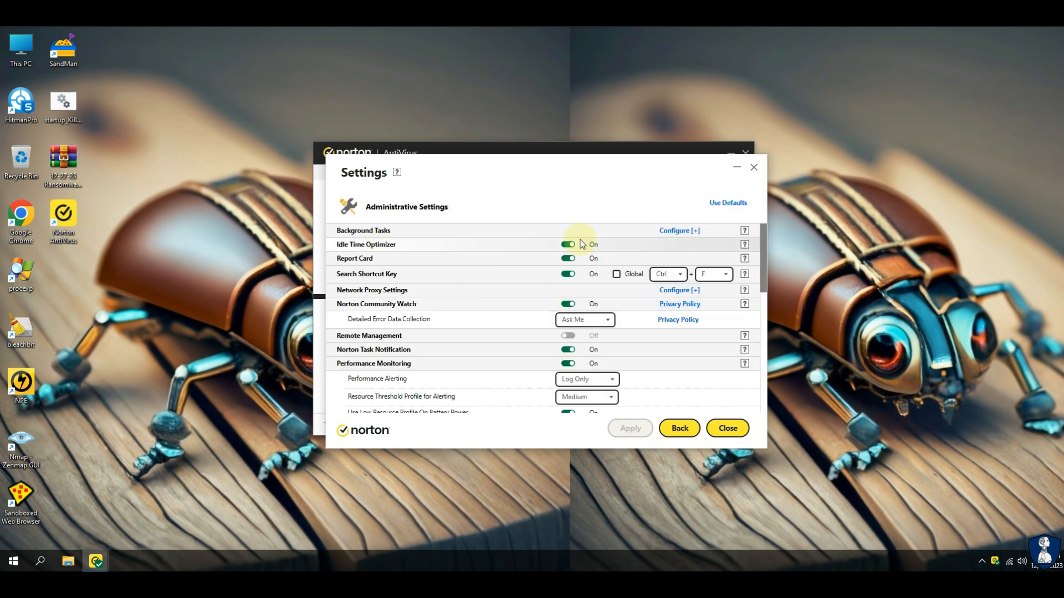
scroll(down, 3)
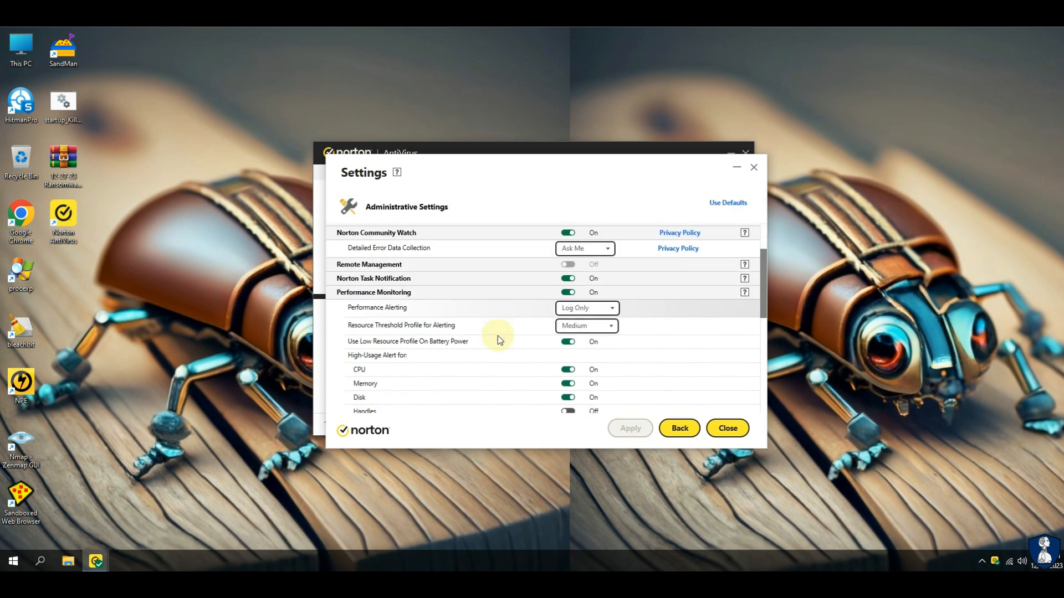
scroll(down, 3)
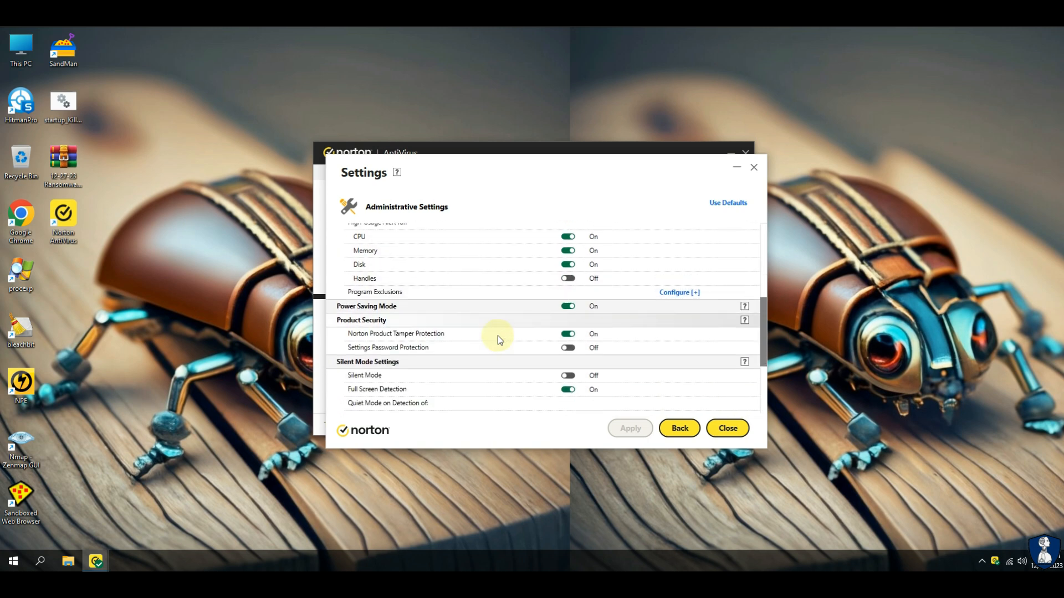
scroll(down, 3)
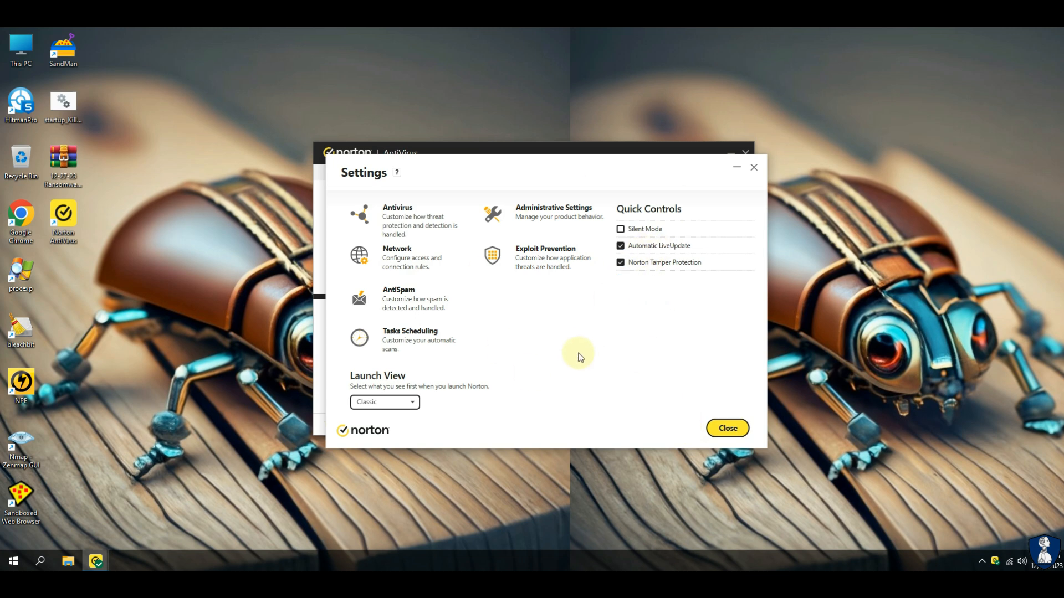
mouse_move(644, 342)
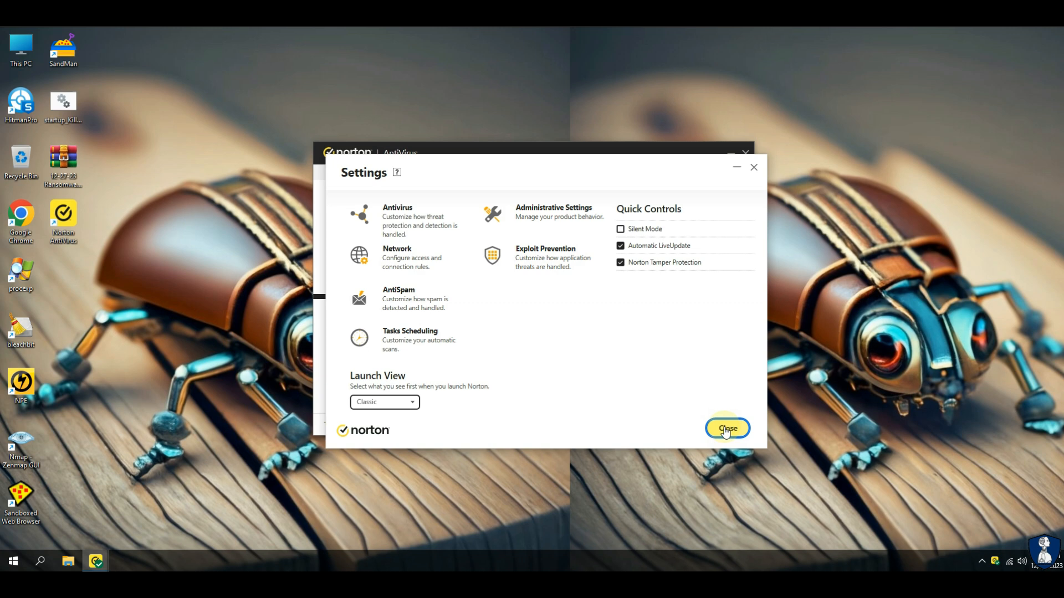
click(727, 428)
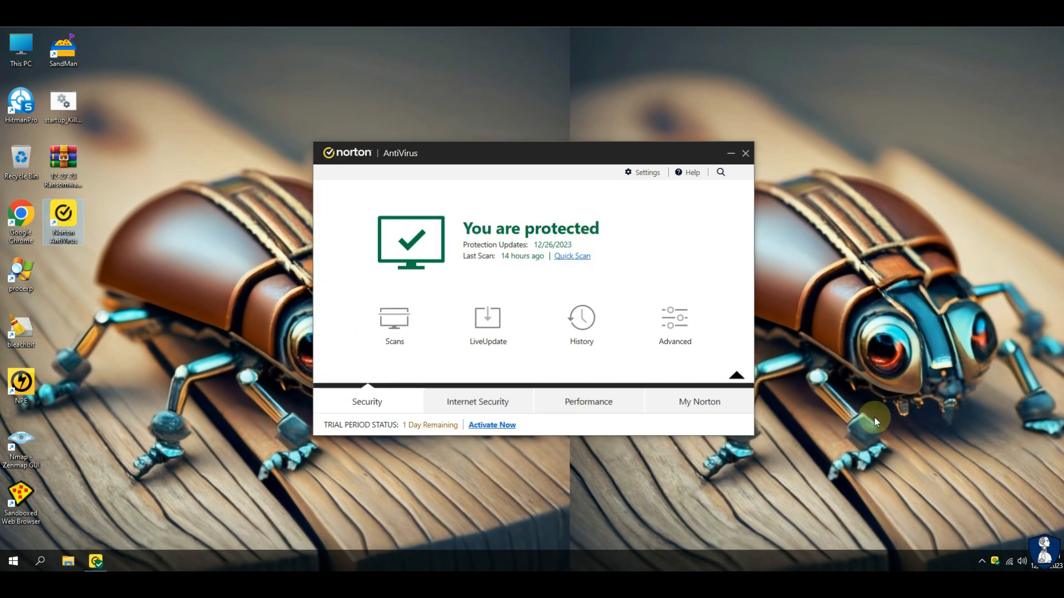
Disable Auto-Protect from the tray menu and confirm it is off in the Antivirus settings
right_click(1035, 561)
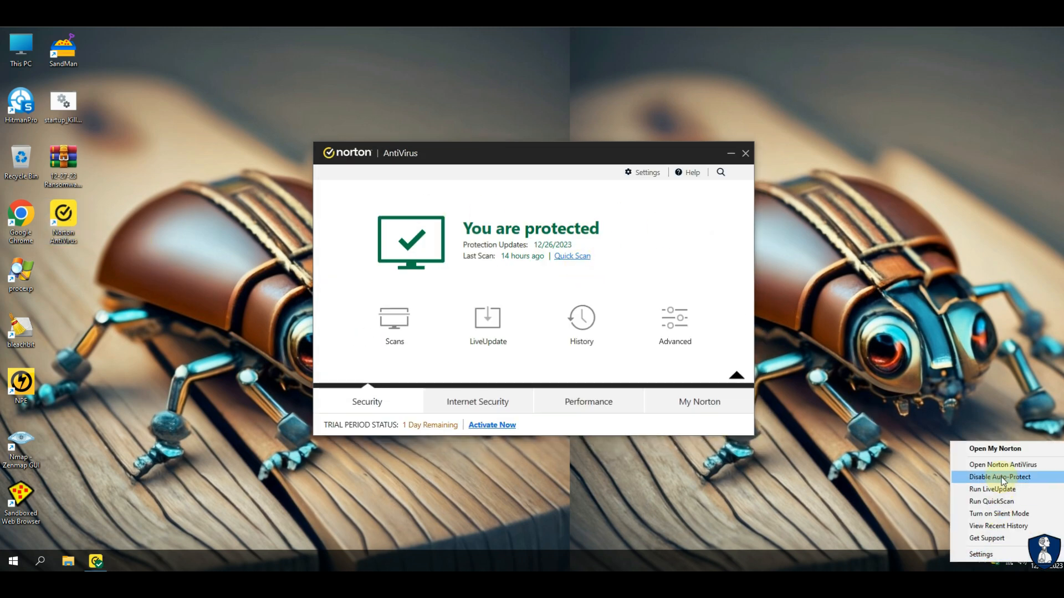
click(998, 476)
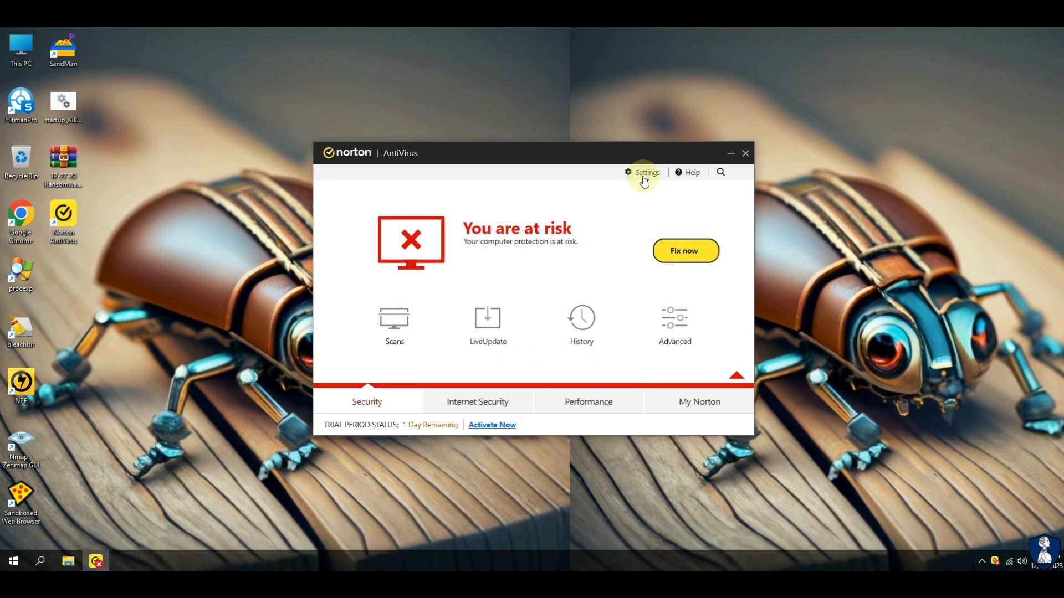
click(643, 173)
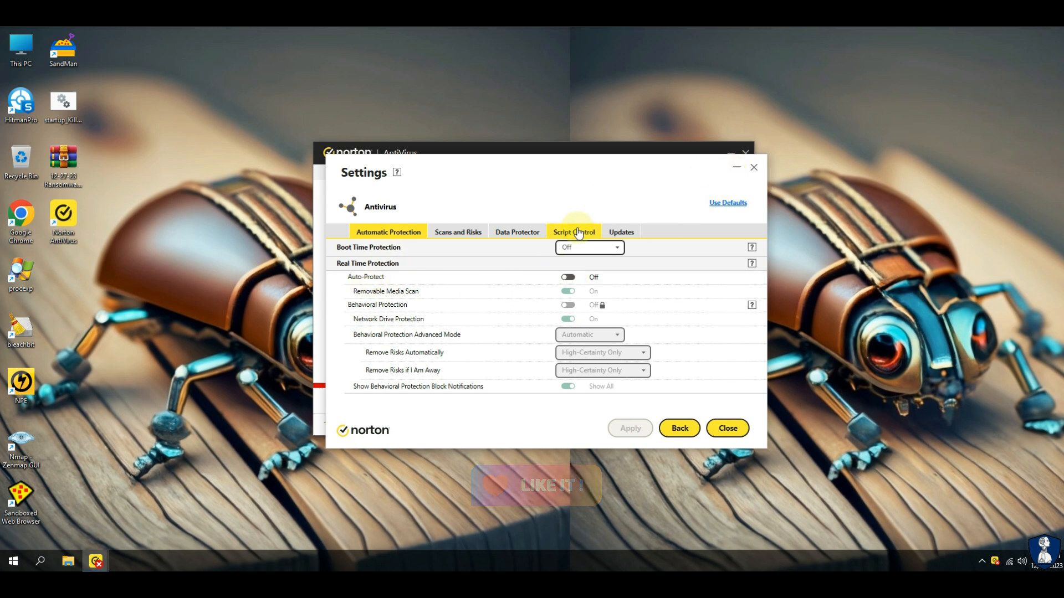
click(458, 235)
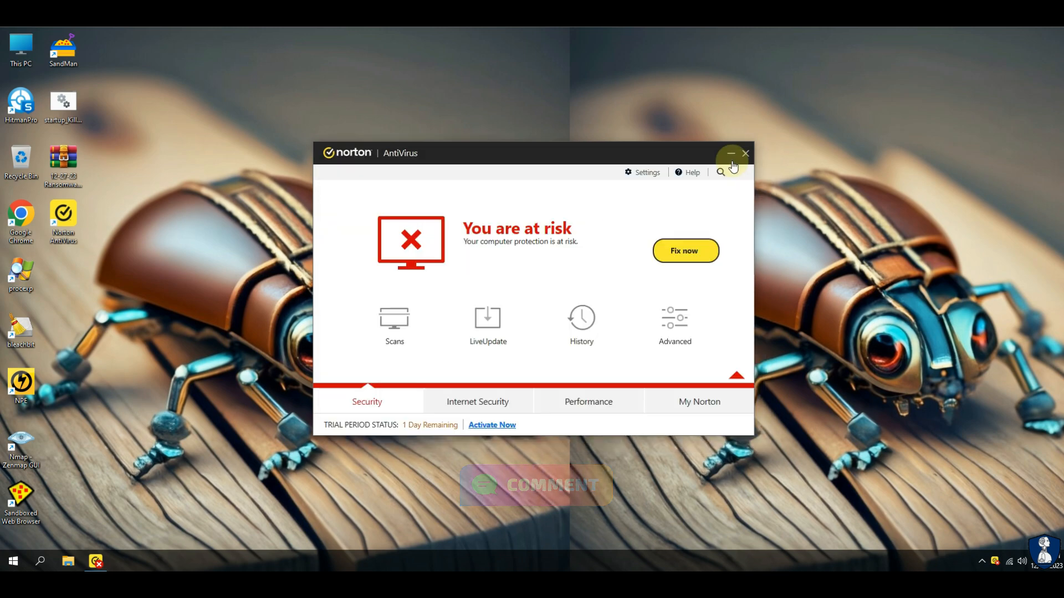
Extract the password-protected RansomwareSample archive to the desktop and sort its twelve samples by type
right_click(63, 163)
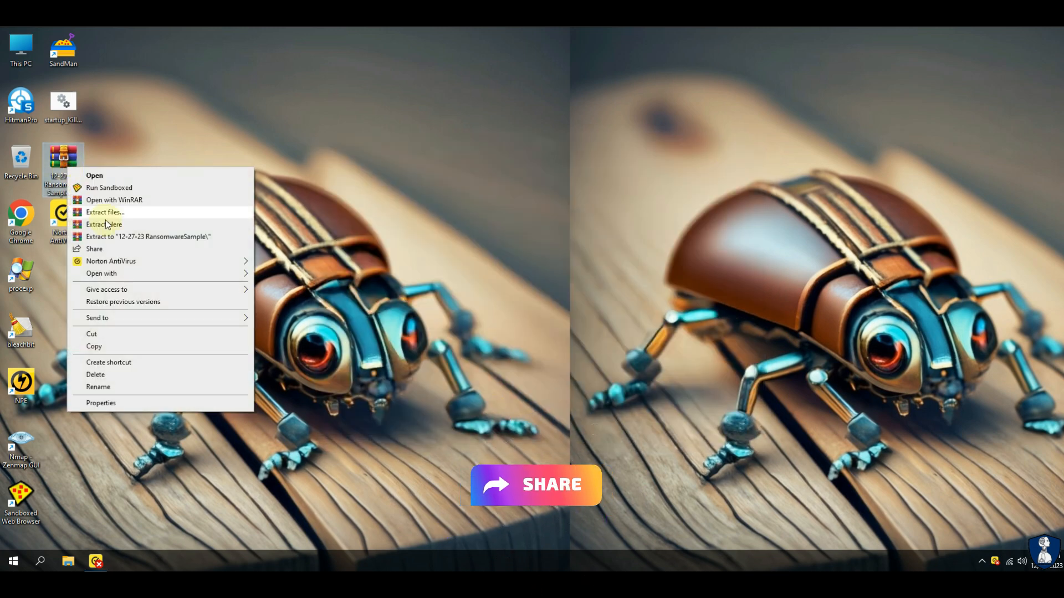
click(105, 212)
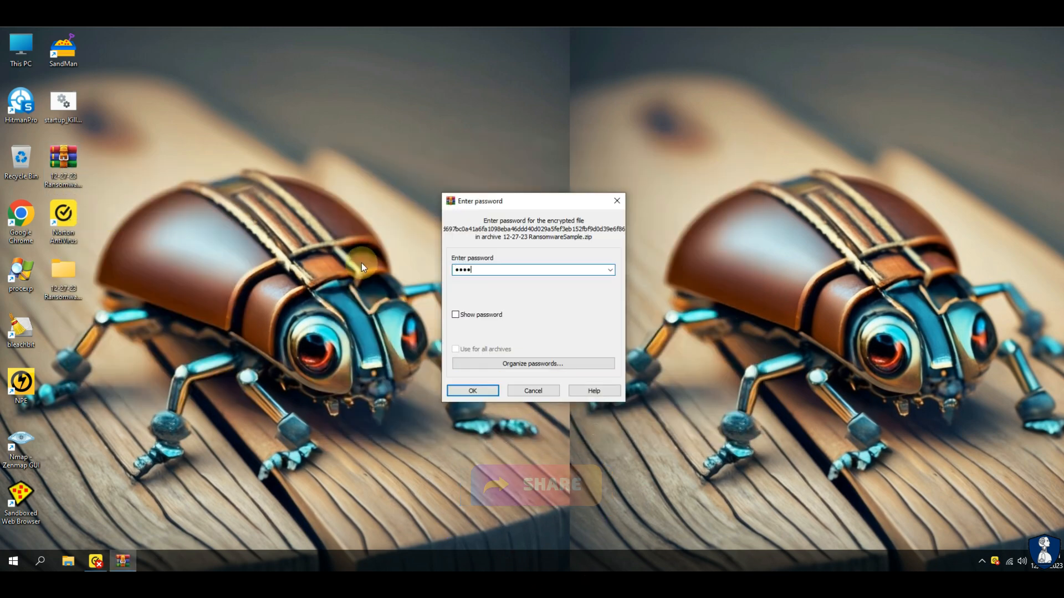
click(473, 392)
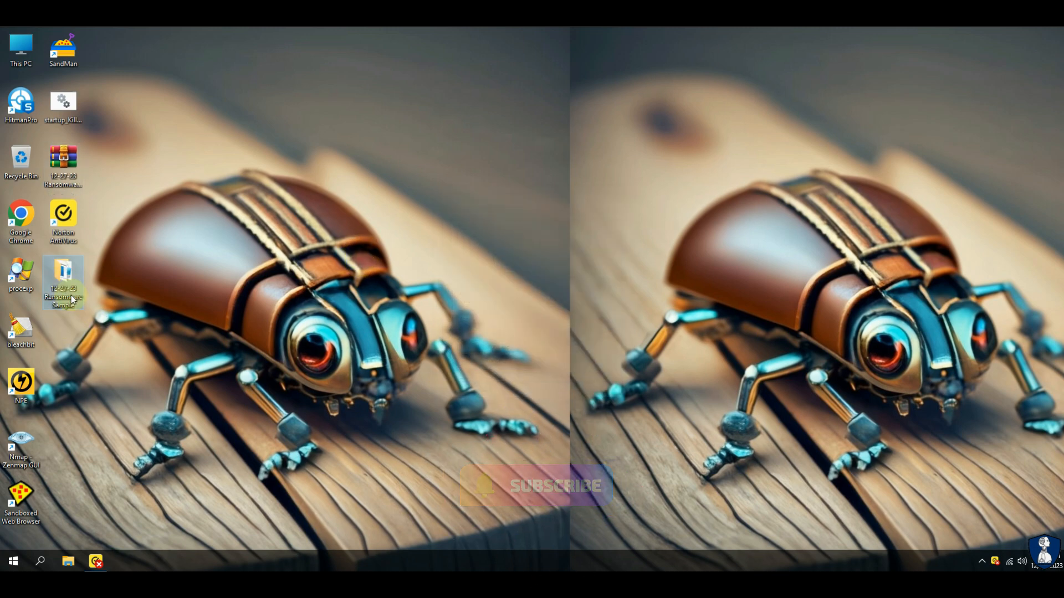
double_click(62, 278)
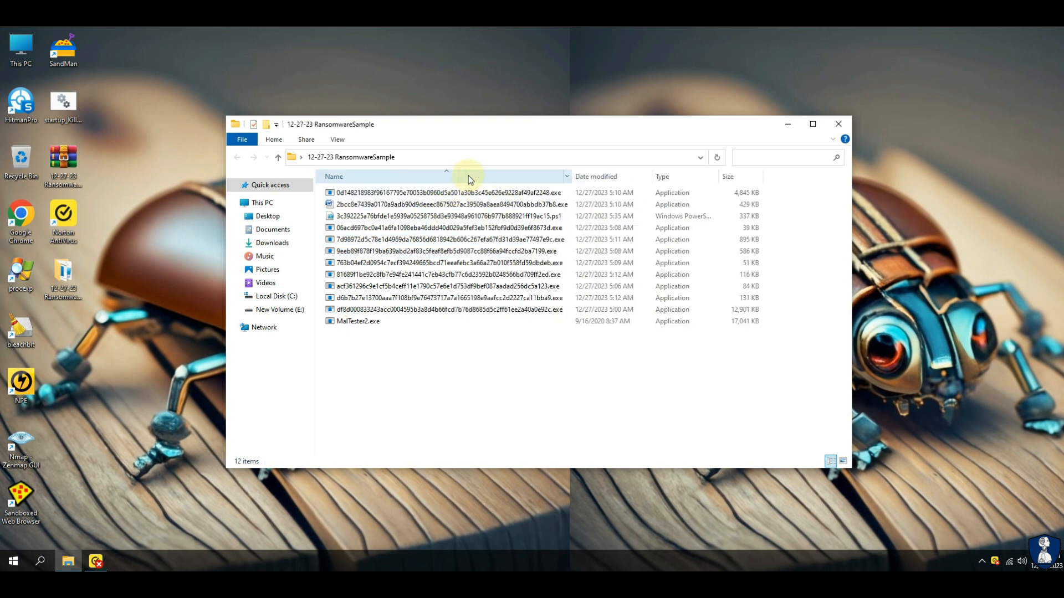
click(663, 177)
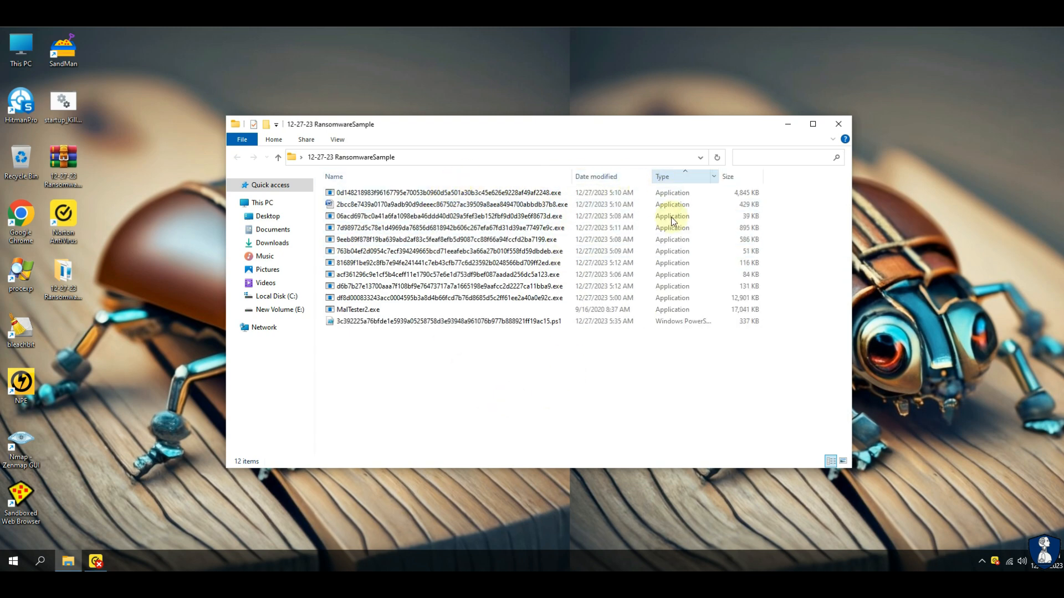
click(441, 322)
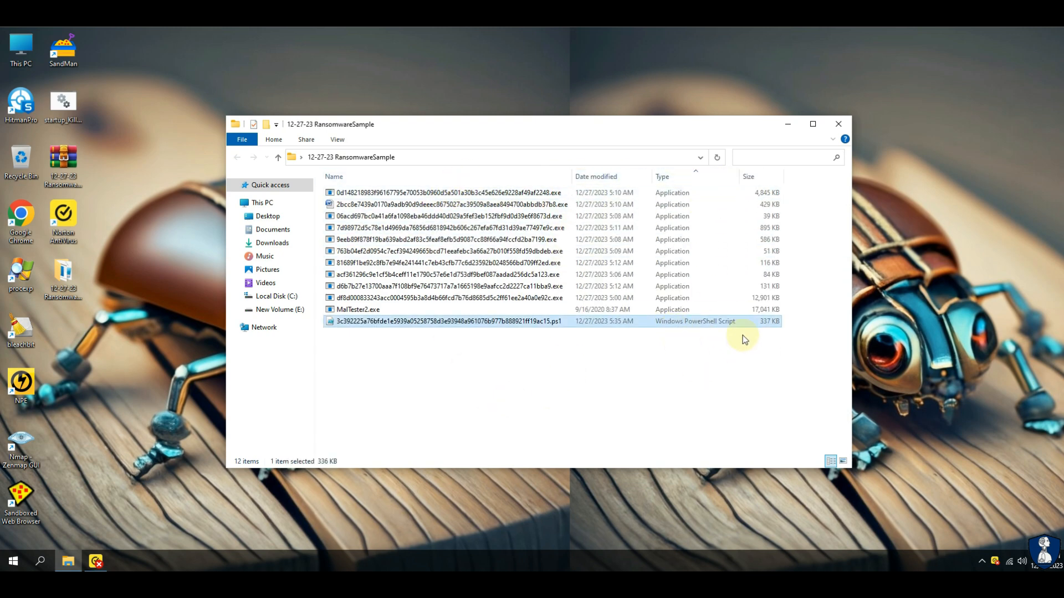
mouse_move(348, 321)
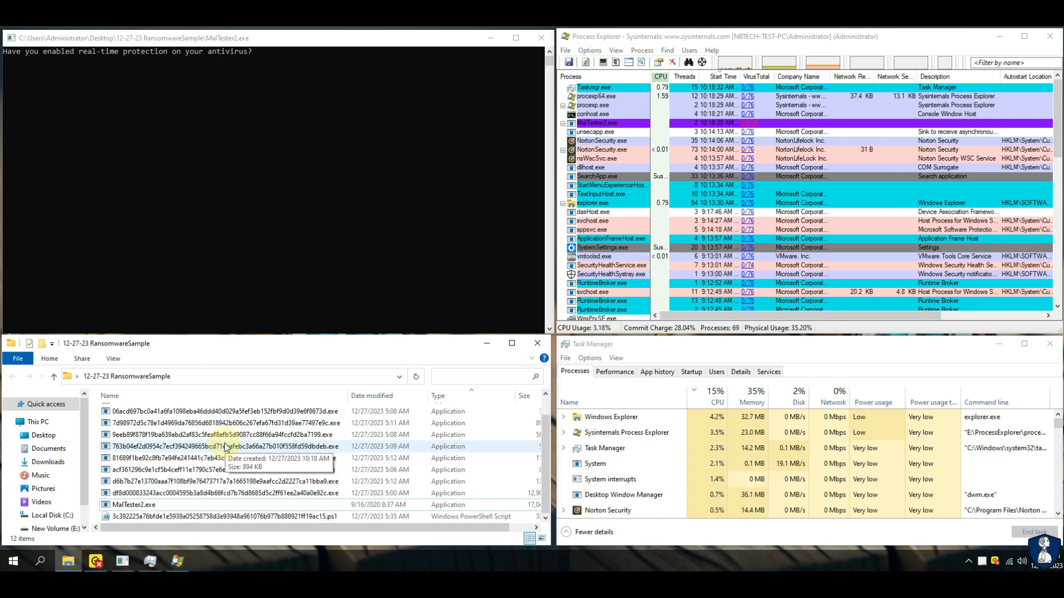
Check a Test_File text file in Documents and the images in Pictures are still intact
click(48, 449)
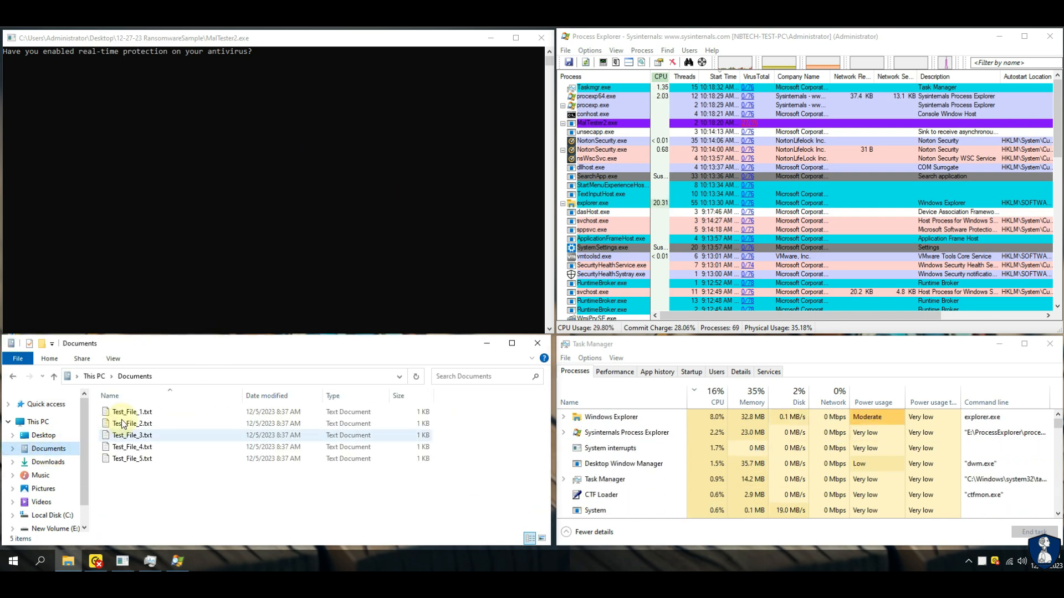
double_click(132, 413)
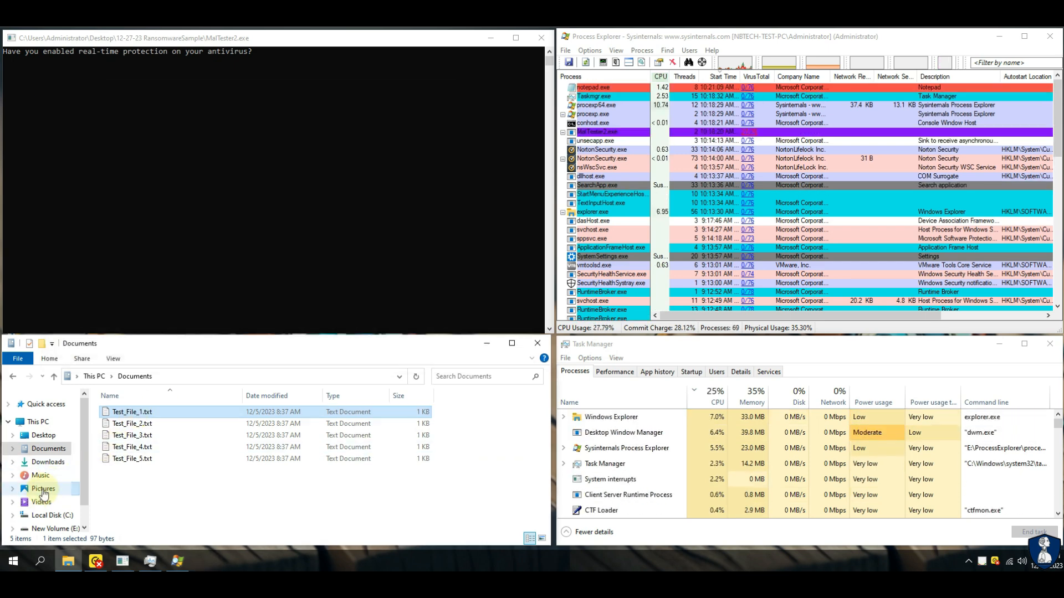
click(44, 489)
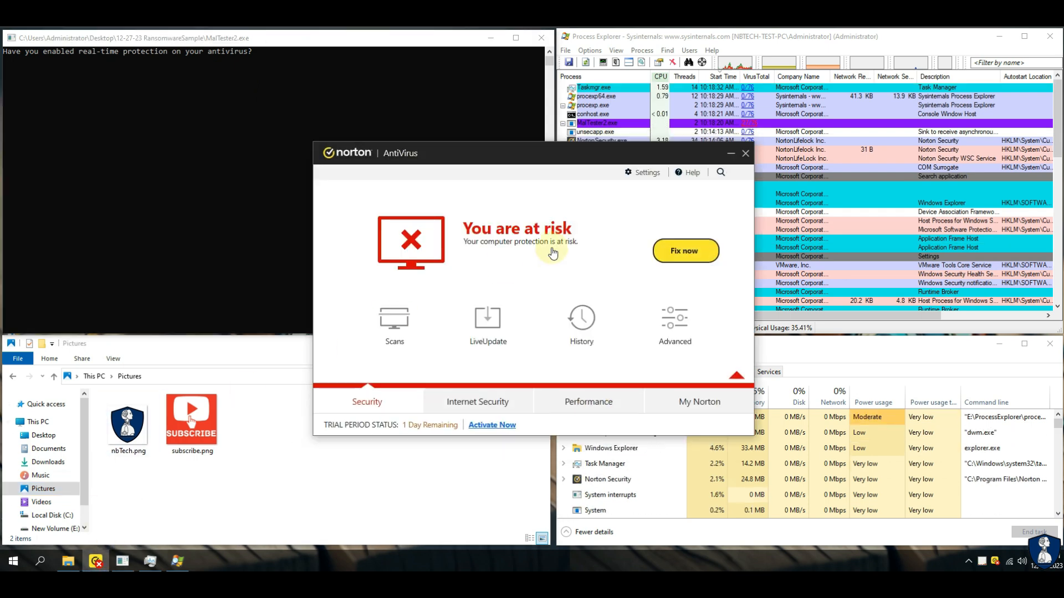
Use Fix now to re-enable Auto-Protect and Behavioral Protection, then review script control
click(685, 250)
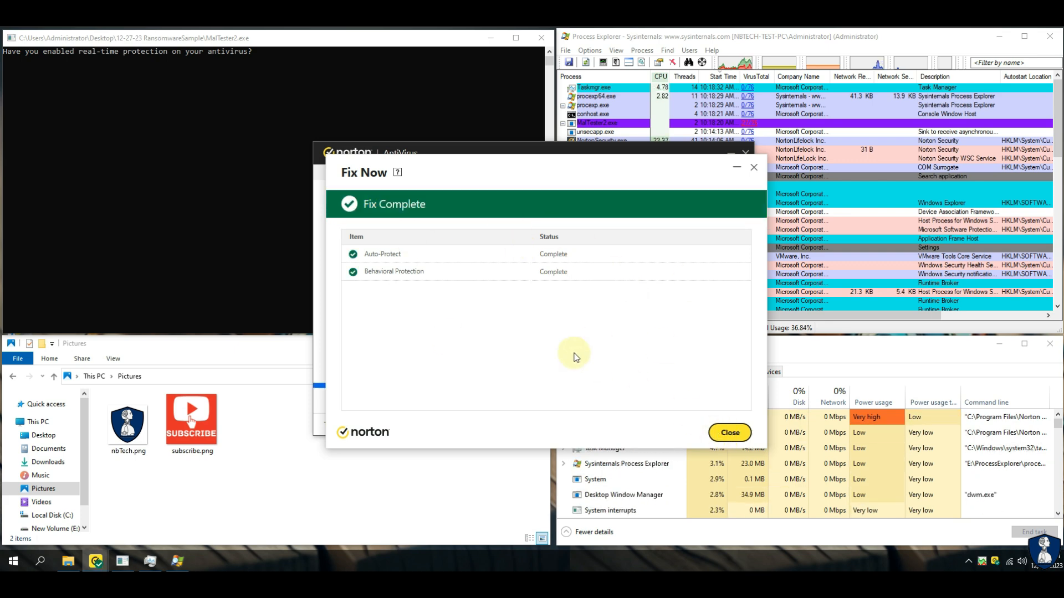
click(729, 432)
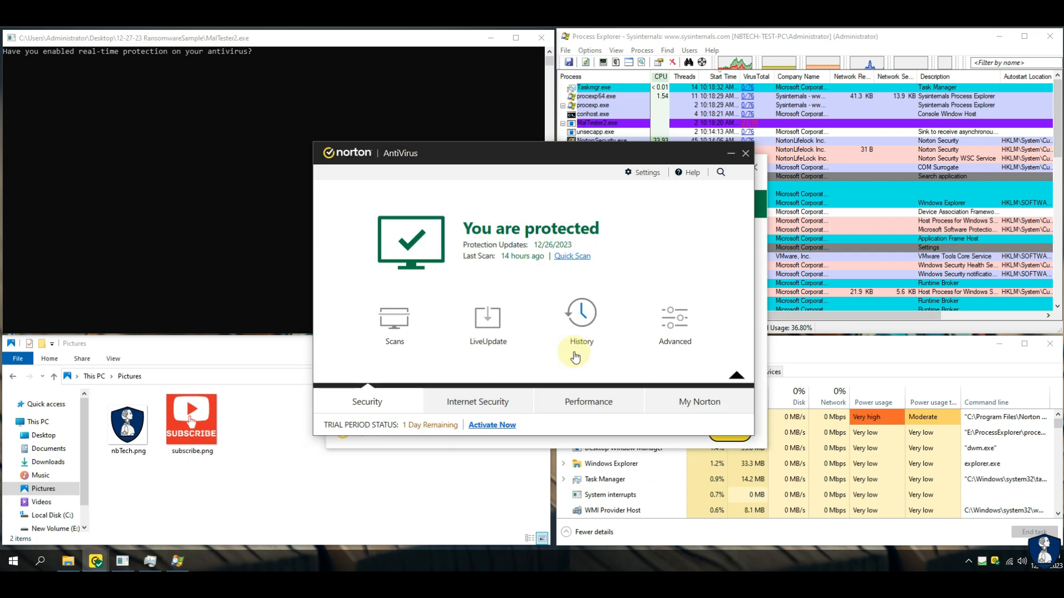
click(642, 173)
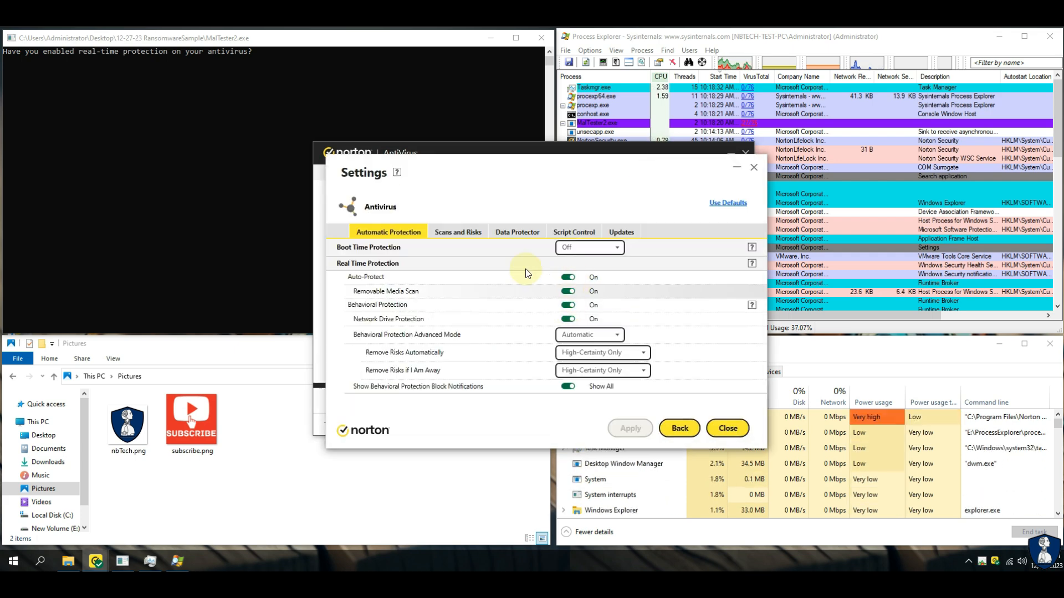
click(573, 231)
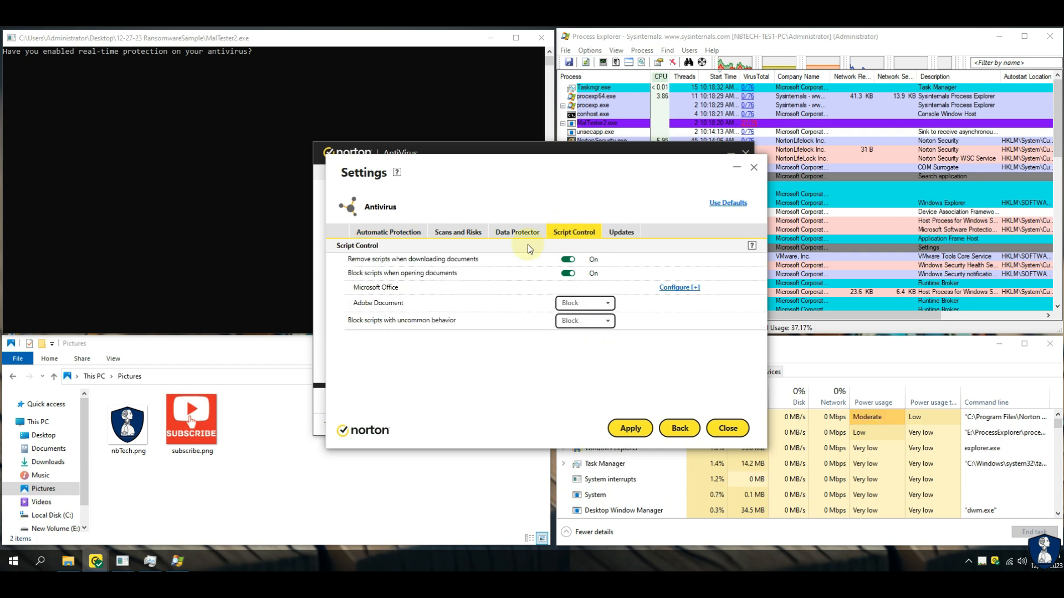
Set Boot Time Protection to Normal with risks always removed automatically, and apply
click(388, 231)
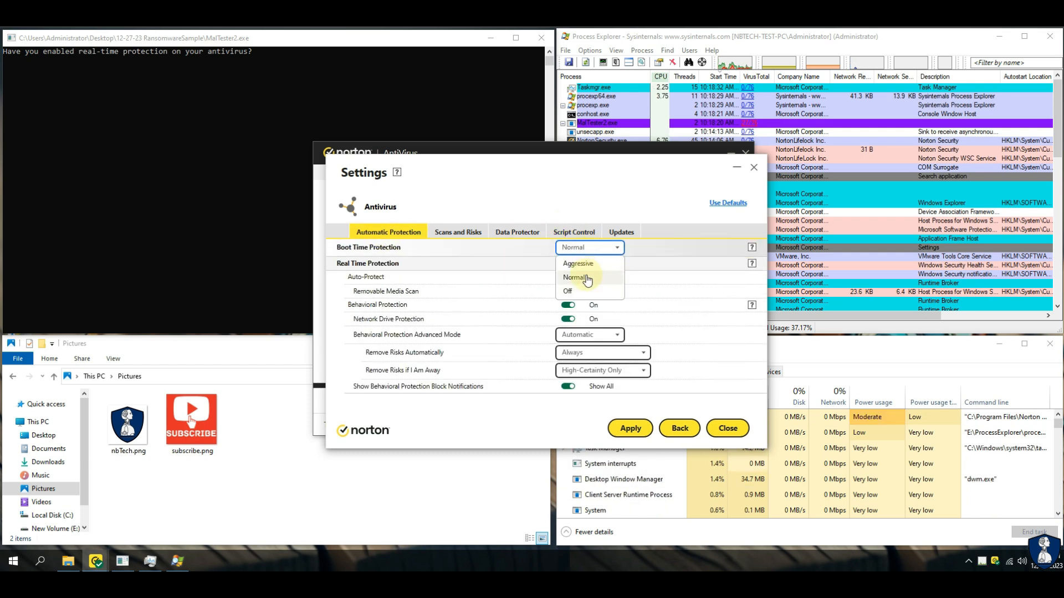
click(575, 277)
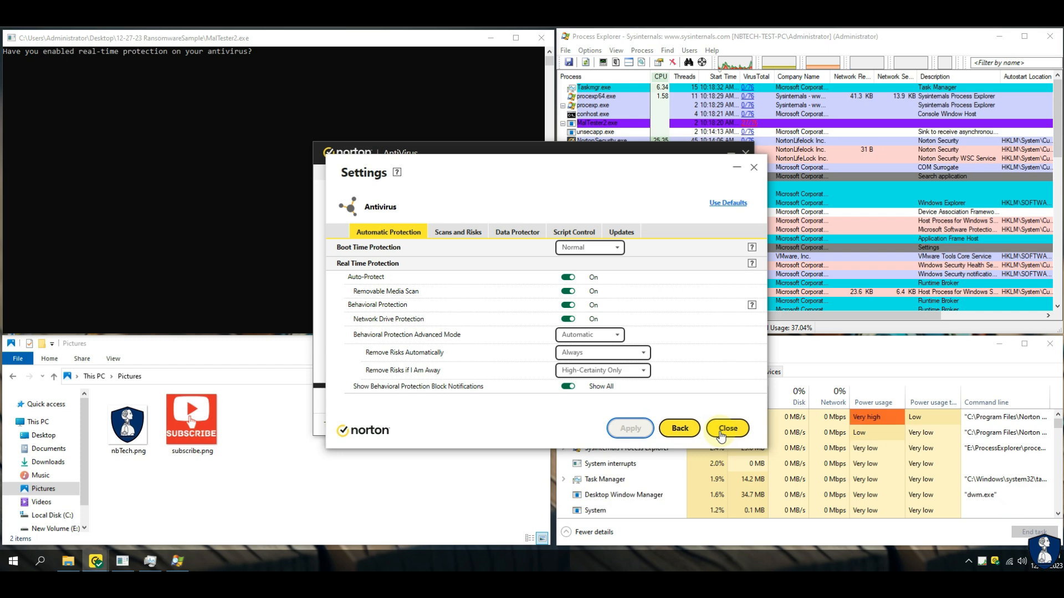
click(727, 428)
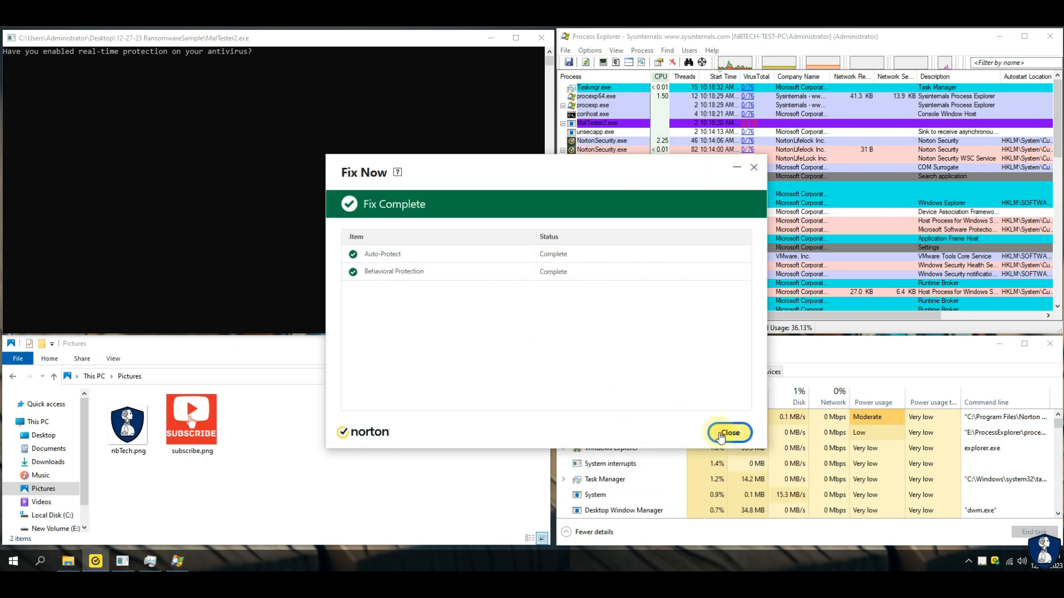
click(730, 433)
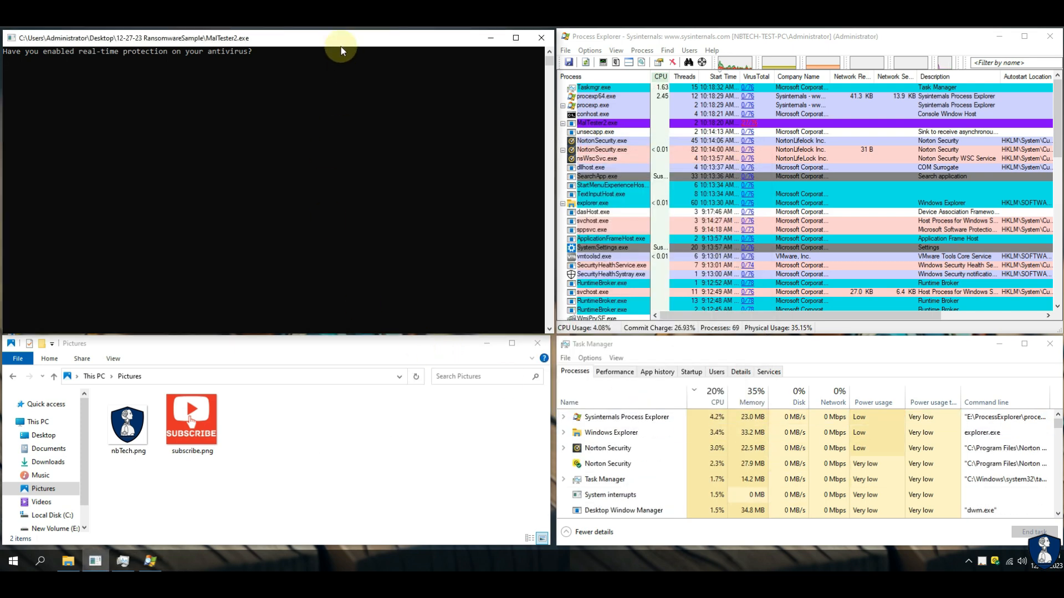
Answer y so MalTester runs the samples, then confirm Test_File_1.txt in Documents is intact
text(y)
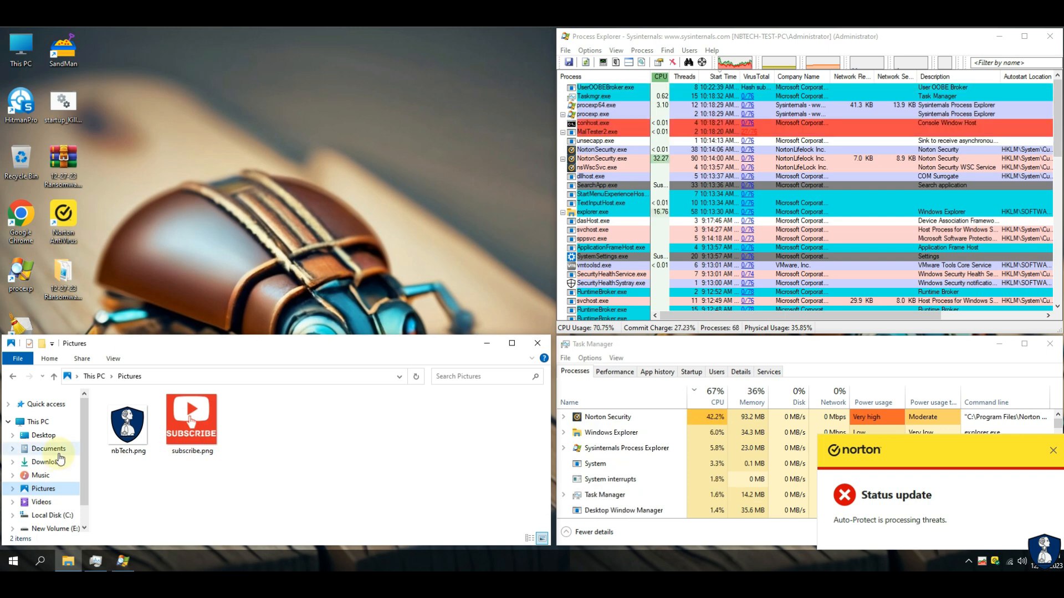
click(47, 449)
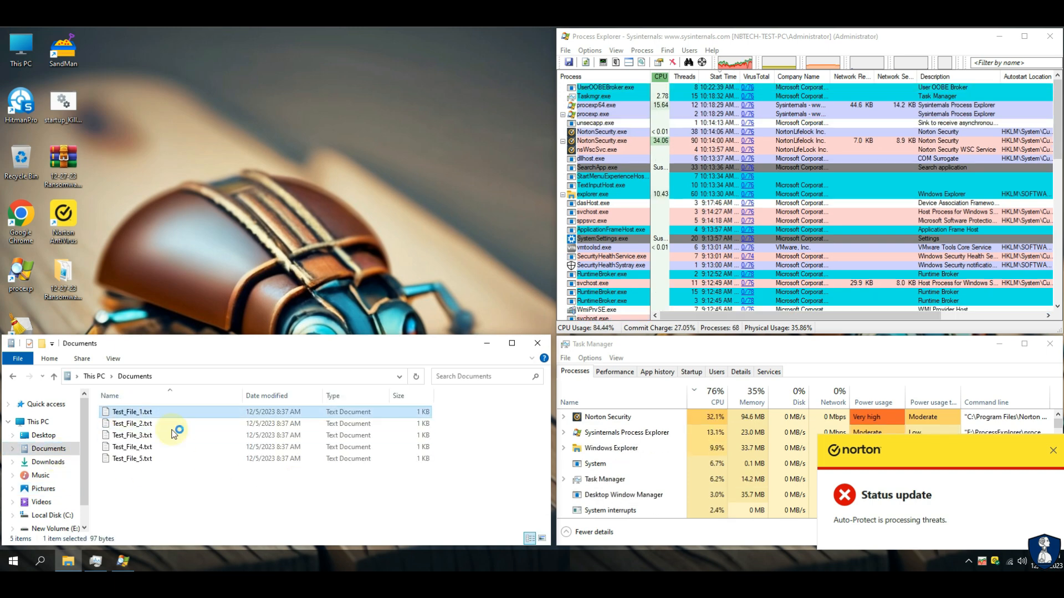
double_click(132, 412)
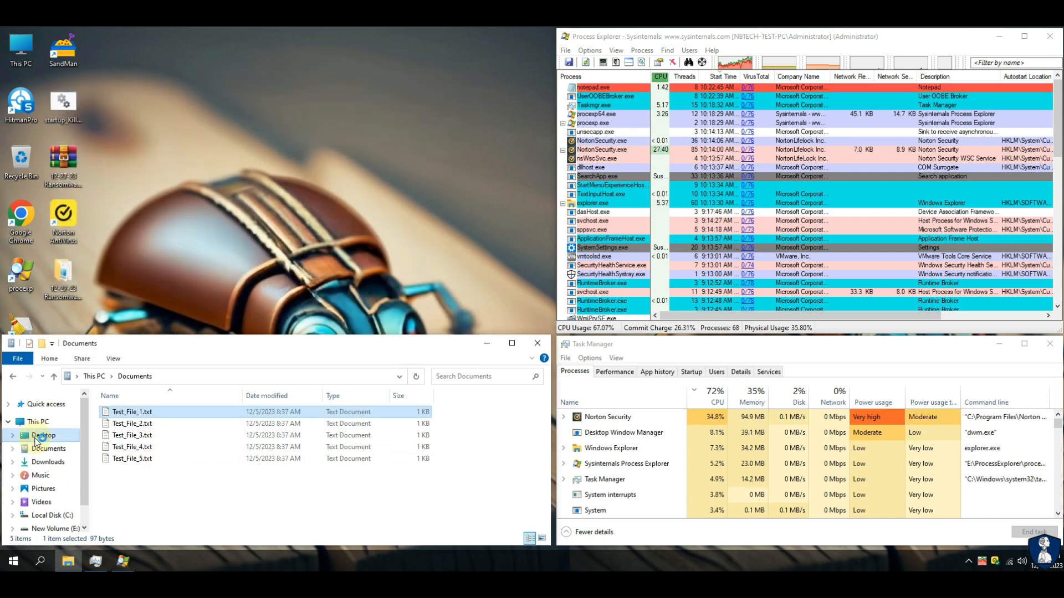
click(43, 436)
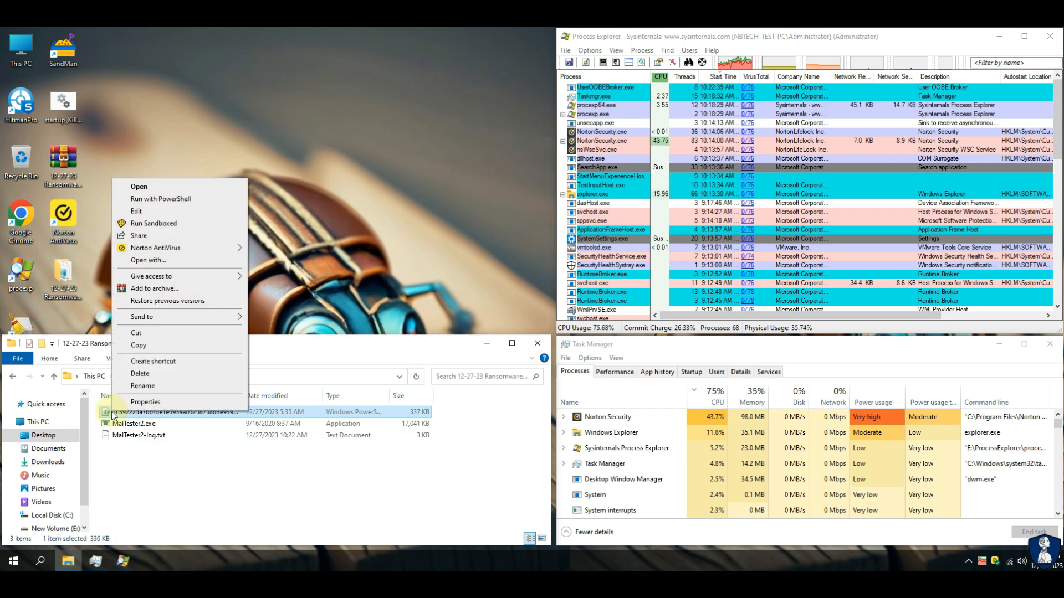
Scan the surviving .ps1 sample with Norton from the RansomwareSample folder; no threats found
click(160, 198)
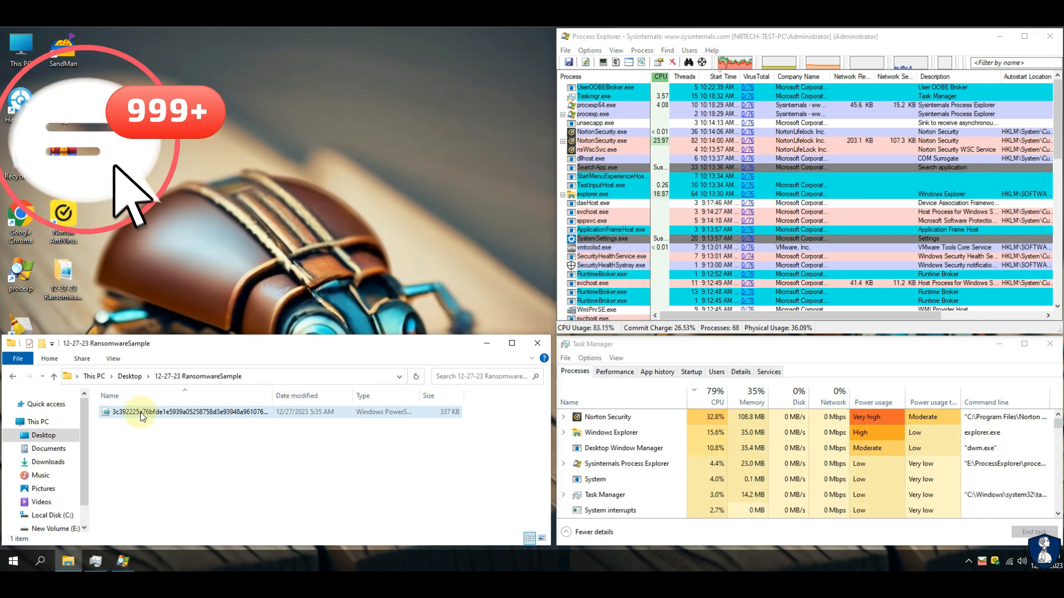
double_click(190, 412)
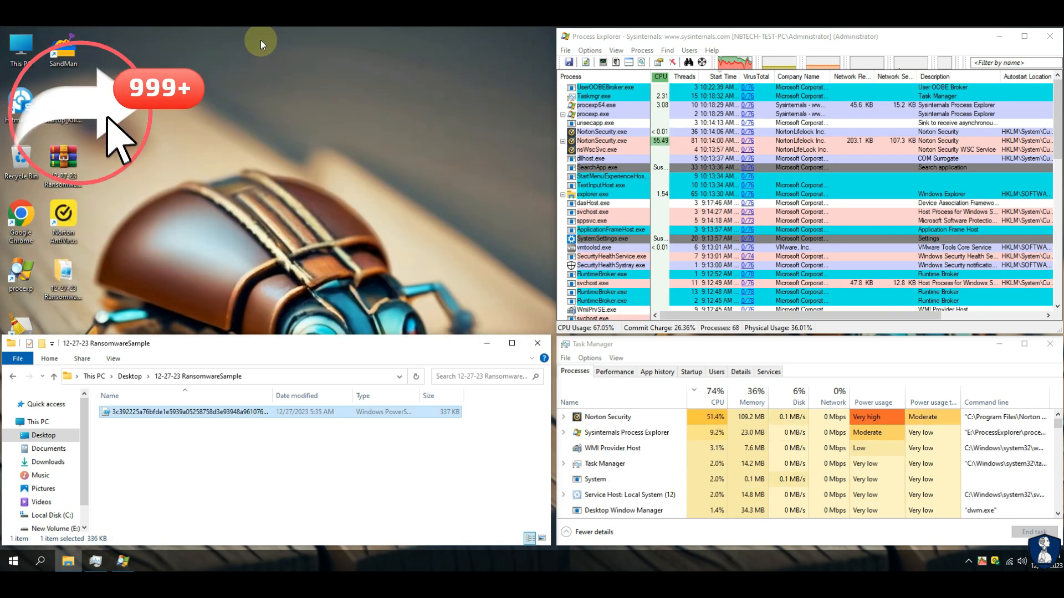
right_click(62, 272)
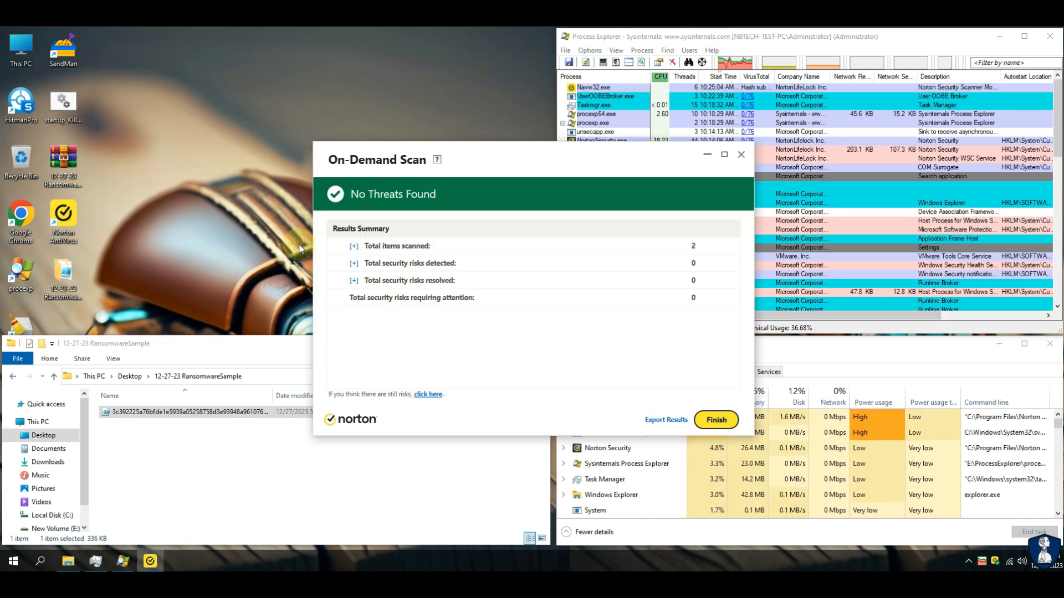
click(715, 420)
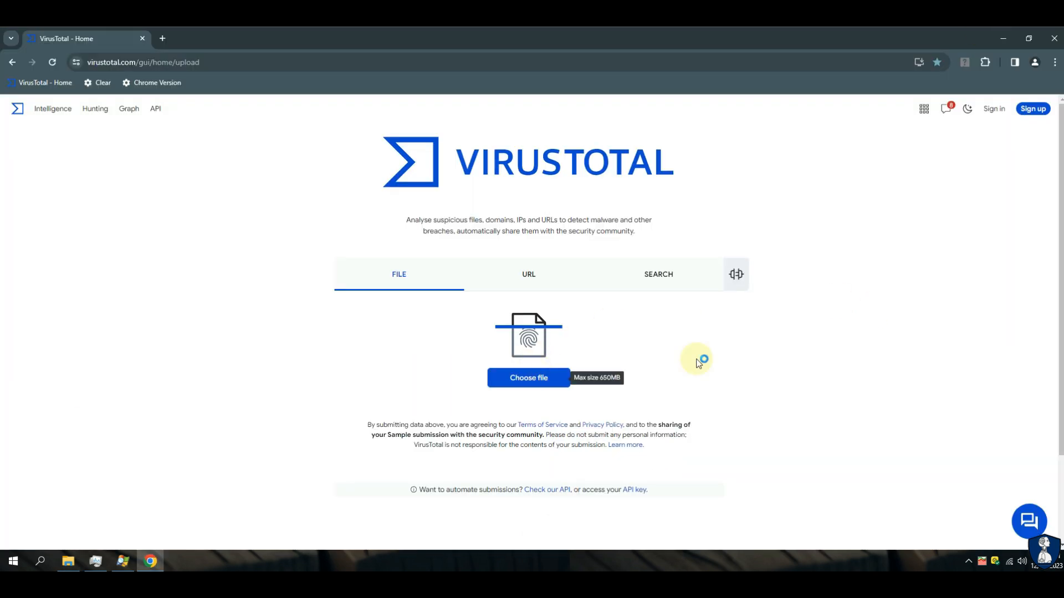
Review the script's VirusTotal report — 26 of 59 vendors flag it as Pantera ransomware — and close Chrome
click(528, 378)
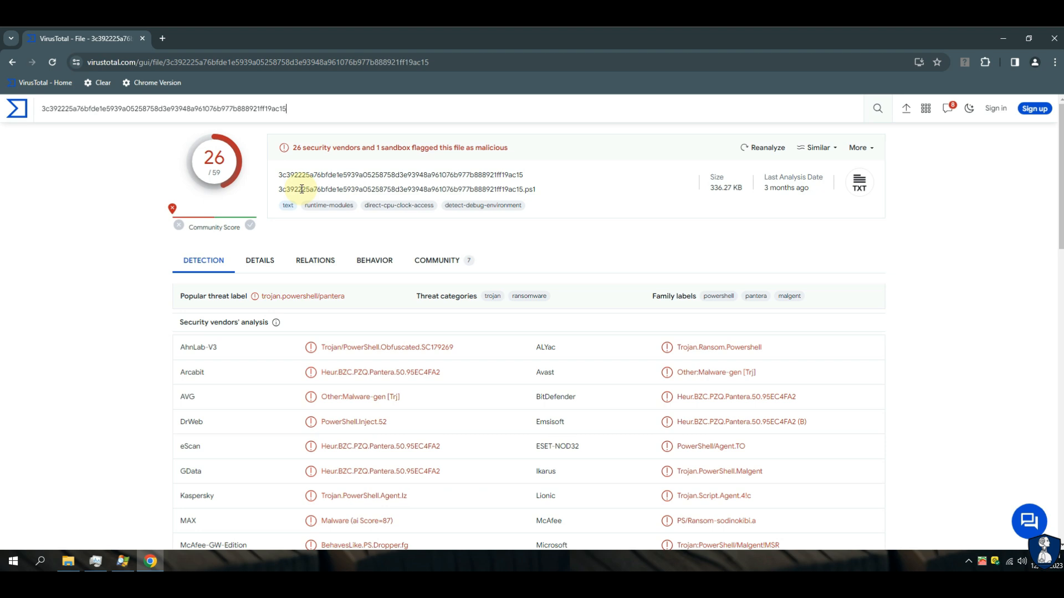
triple_click(394, 148)
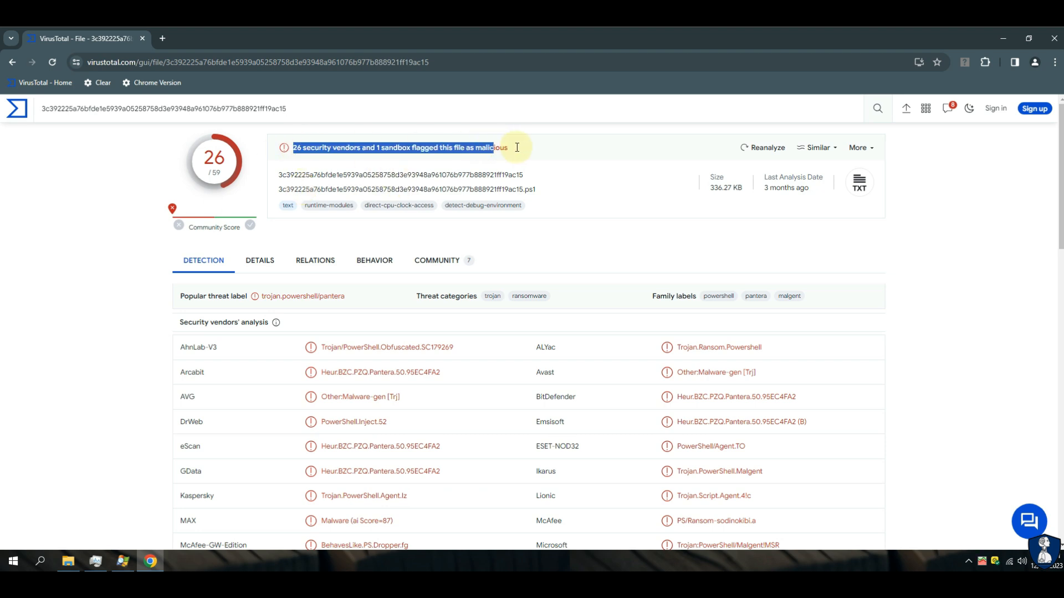
scroll(down, 3)
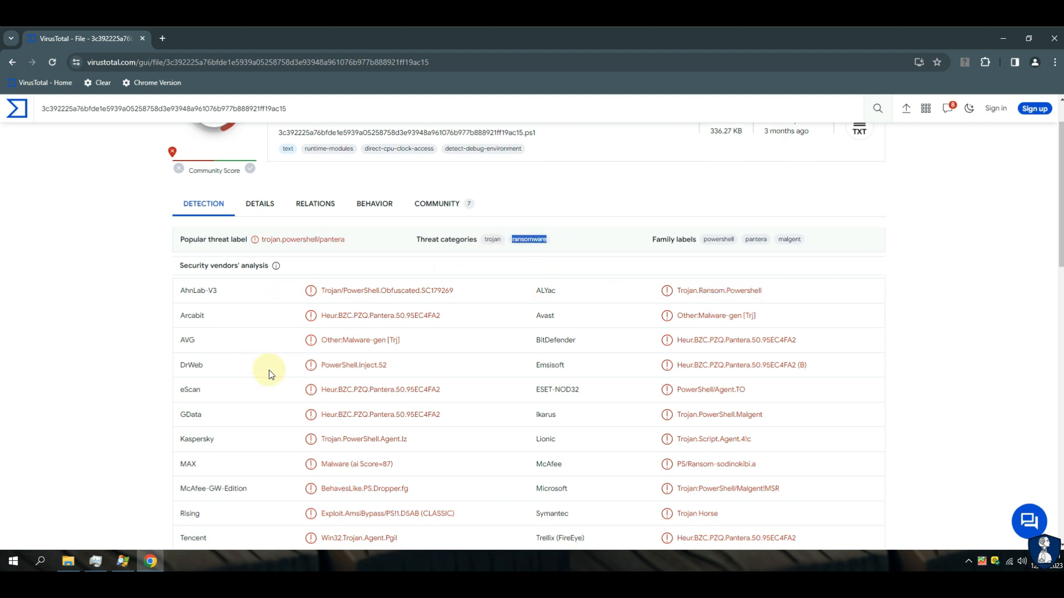
scroll(down, 3)
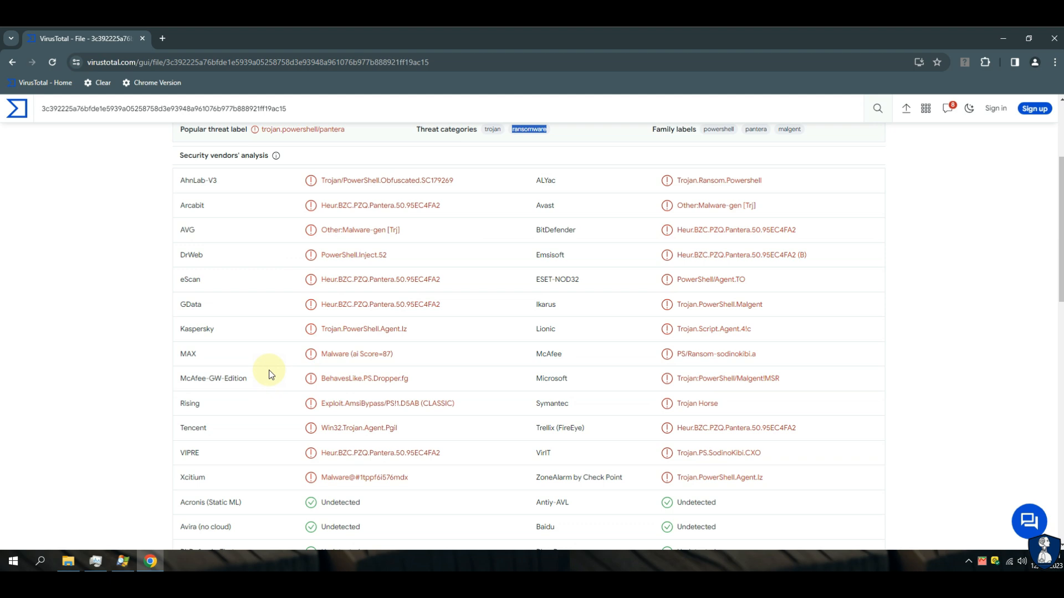
mouse_move(276, 356)
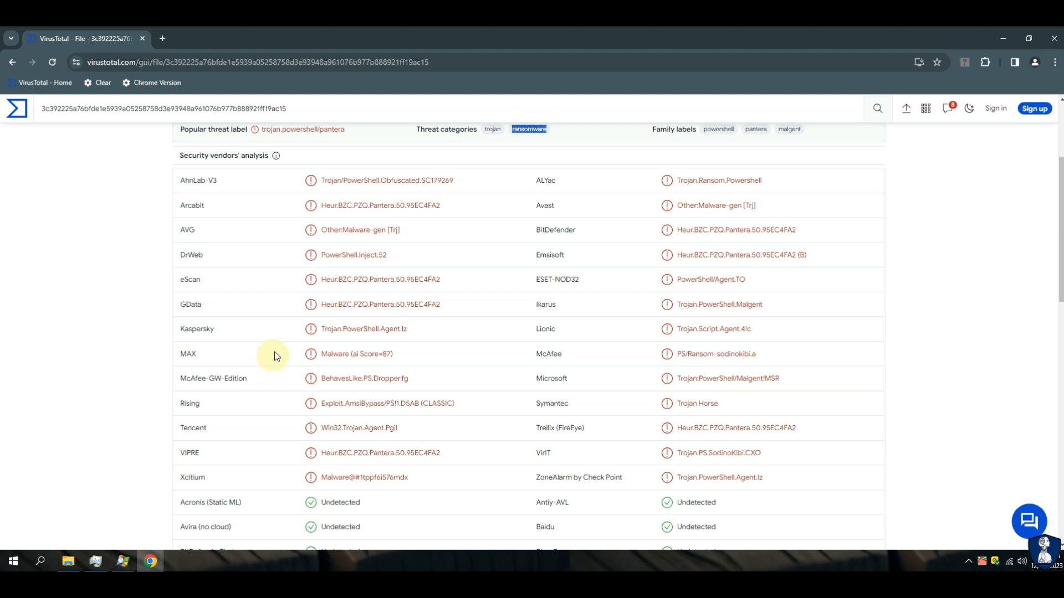
double_click(734, 452)
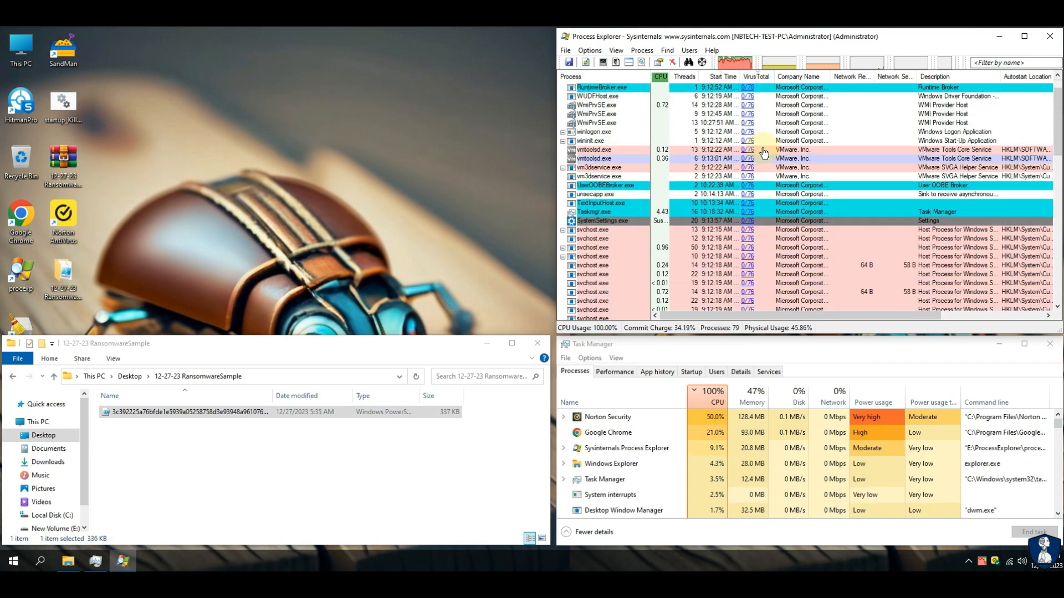
Review Task Manager's Startup entries after the reboot, then show Norton reporting the computer protected
click(1049, 36)
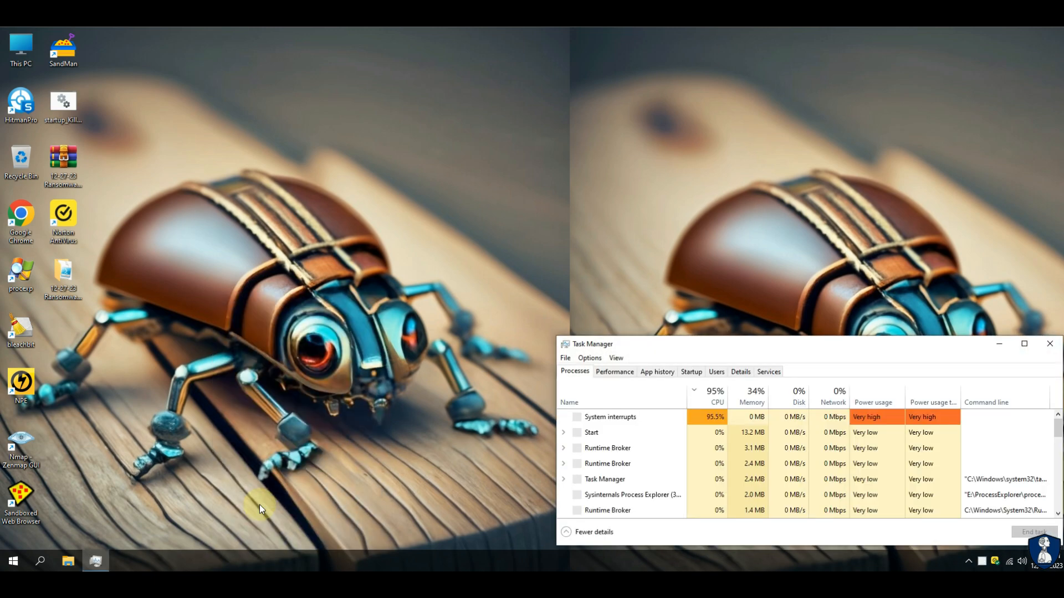
click(122, 560)
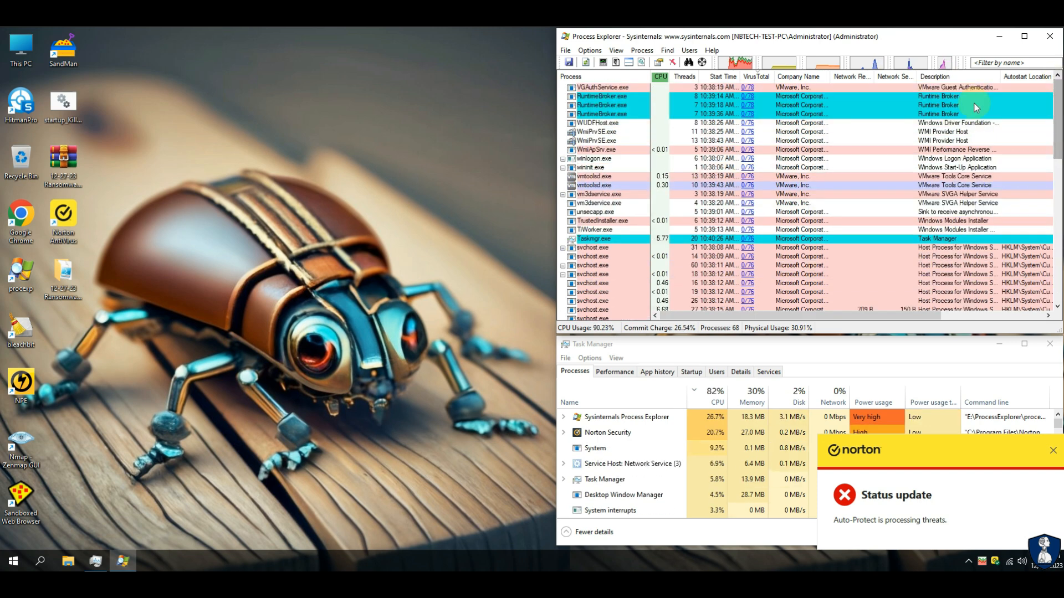
click(1049, 35)
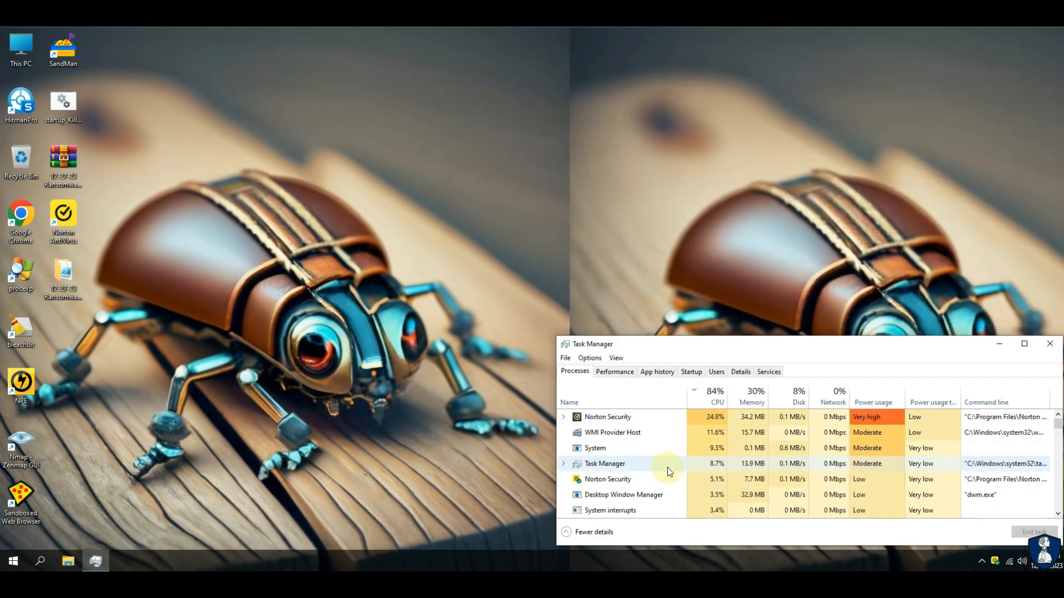
click(690, 371)
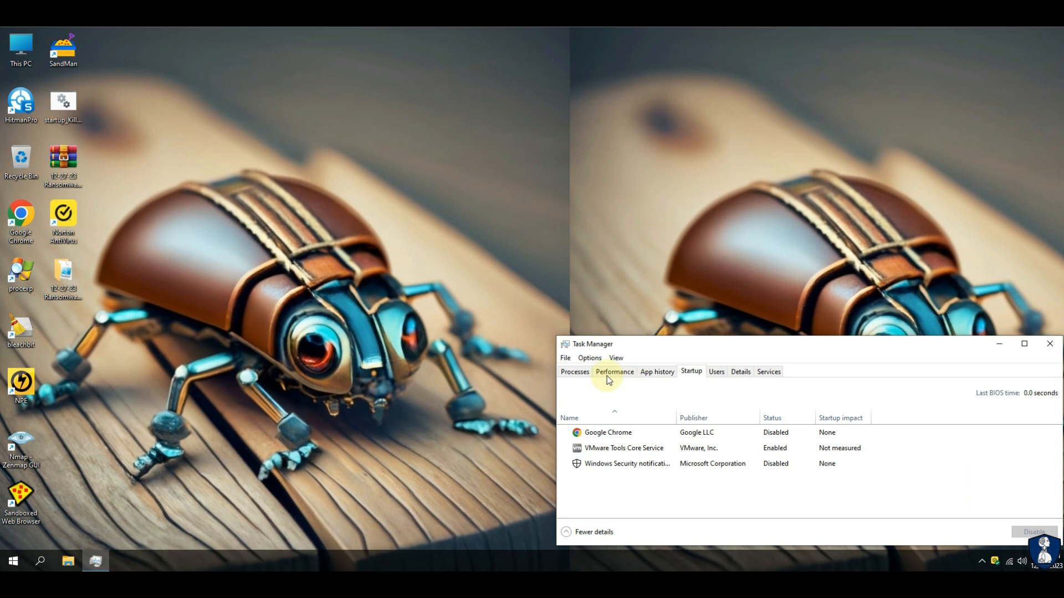
click(574, 371)
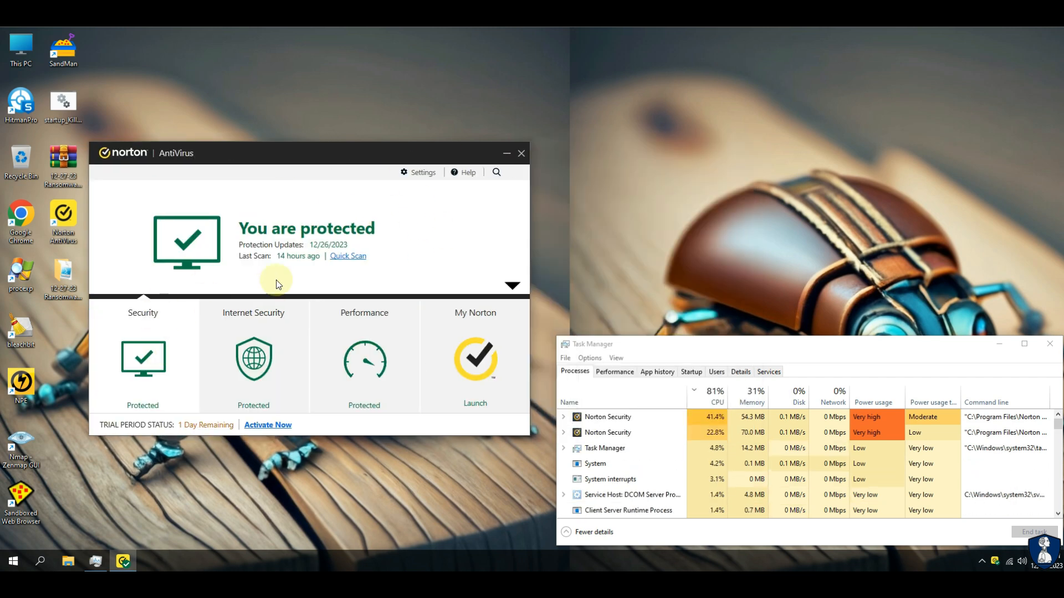
Run a Norton Quick Scan with no risks found, close Norton and launch HitmanPro
click(347, 256)
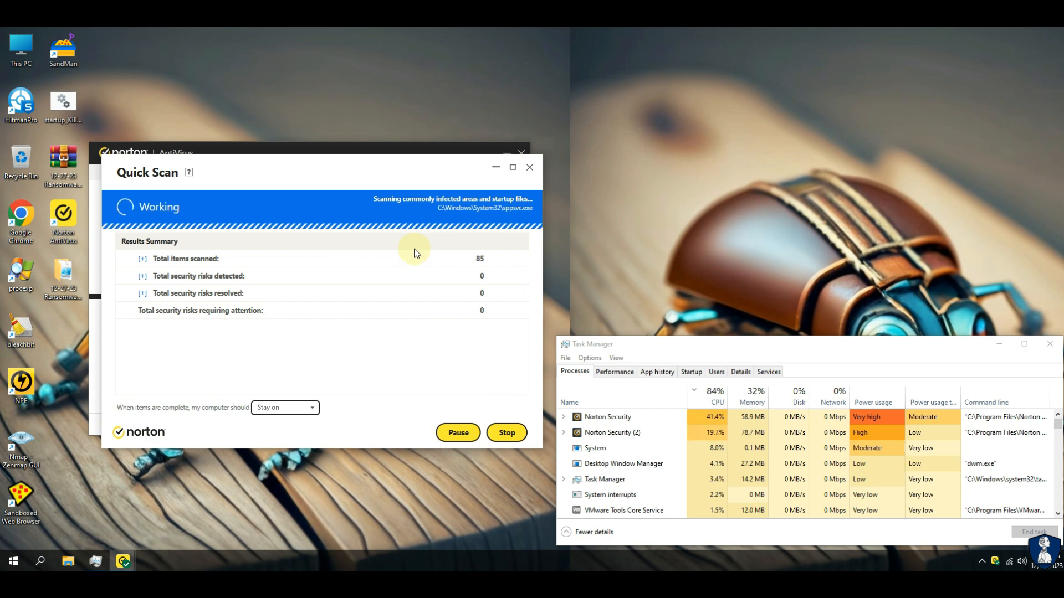
mouse_move(283, 169)
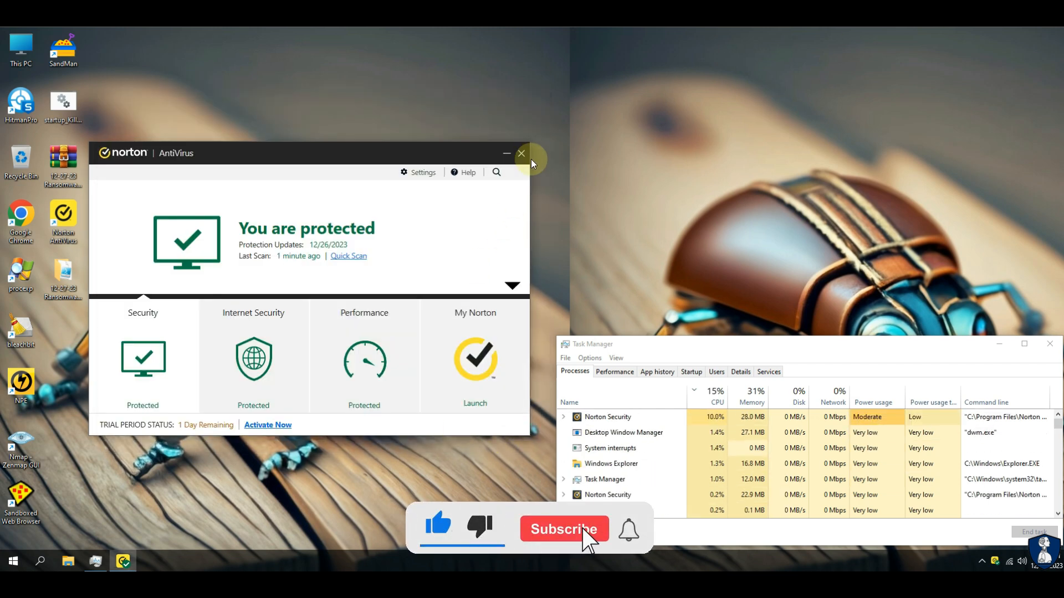
click(521, 153)
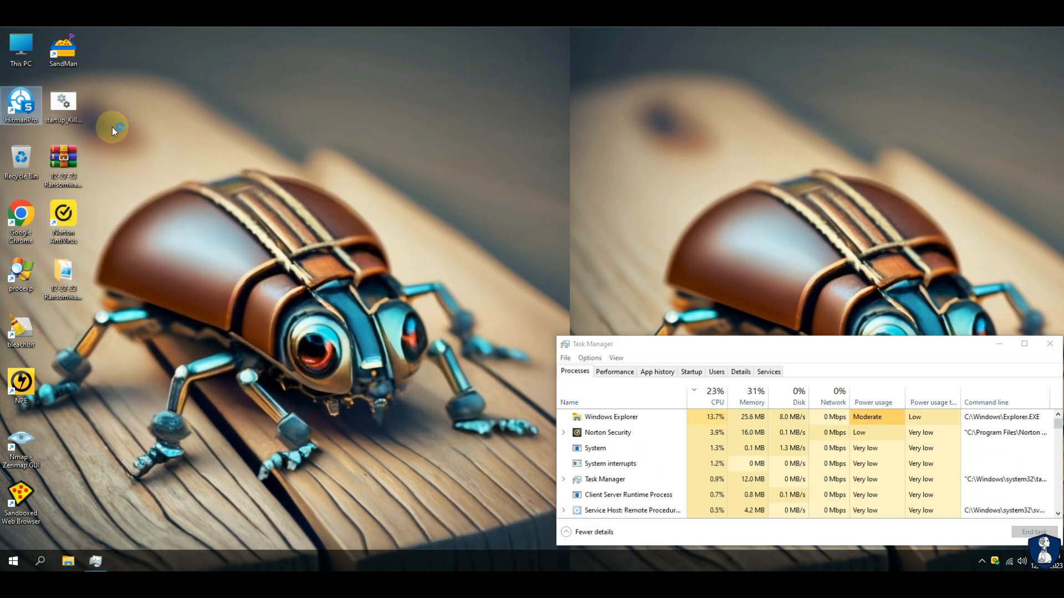
double_click(20, 105)
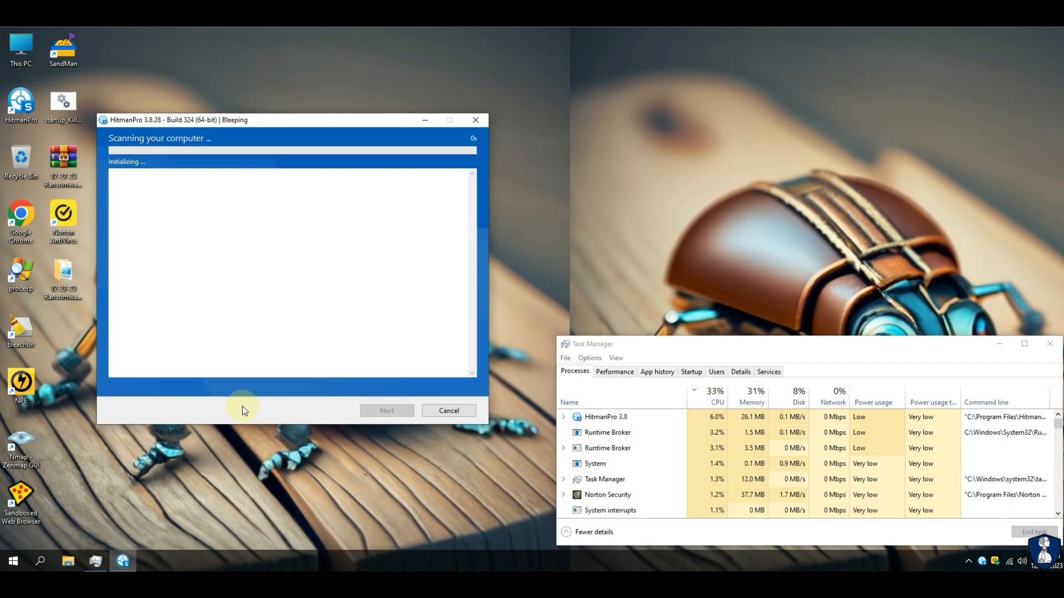